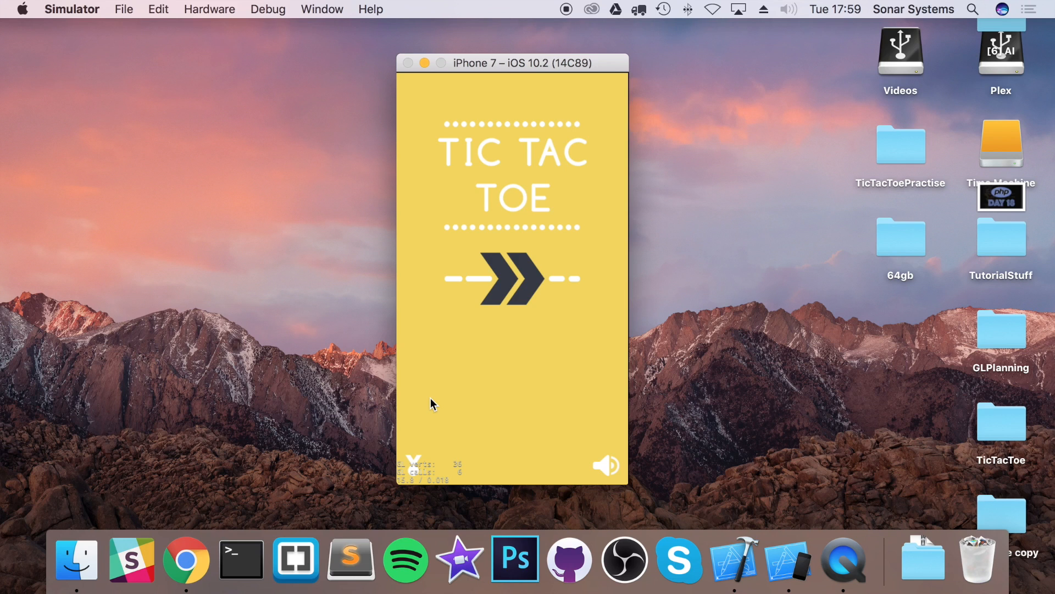
mouse_move(552, 410)
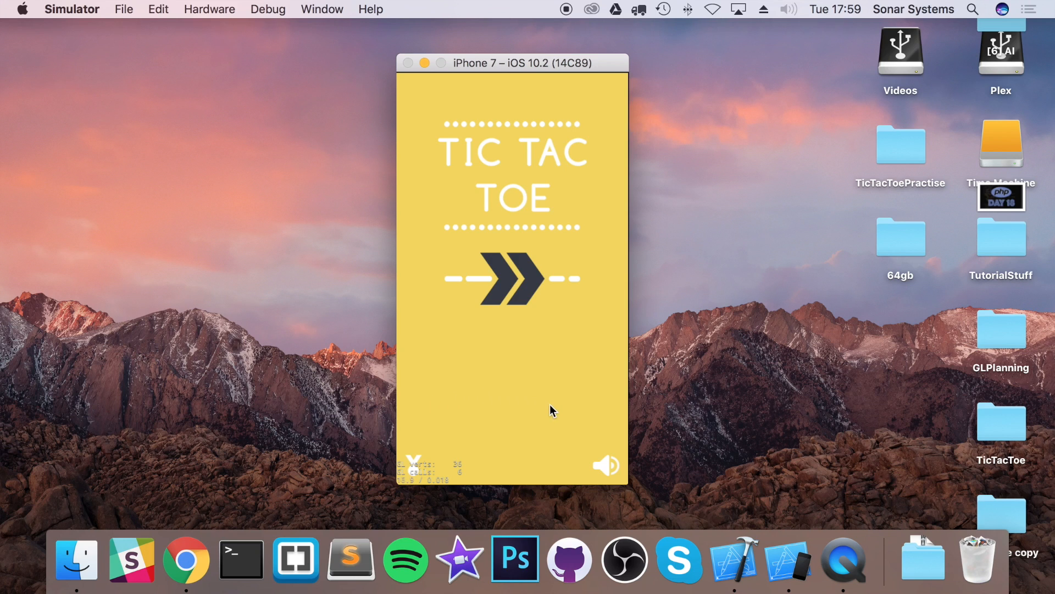
mouse_move(545, 409)
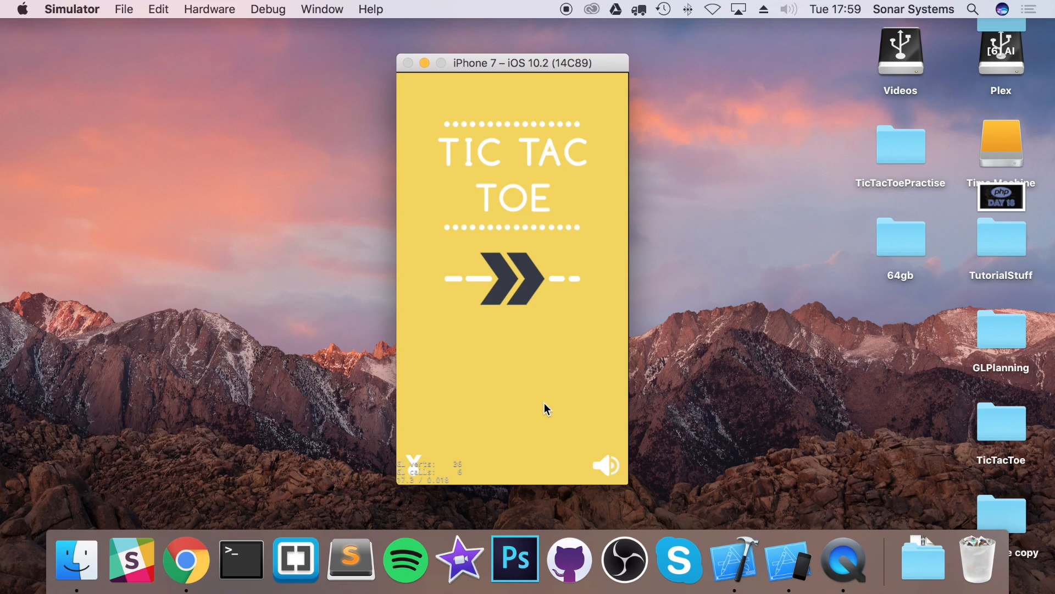
mouse_move(412, 468)
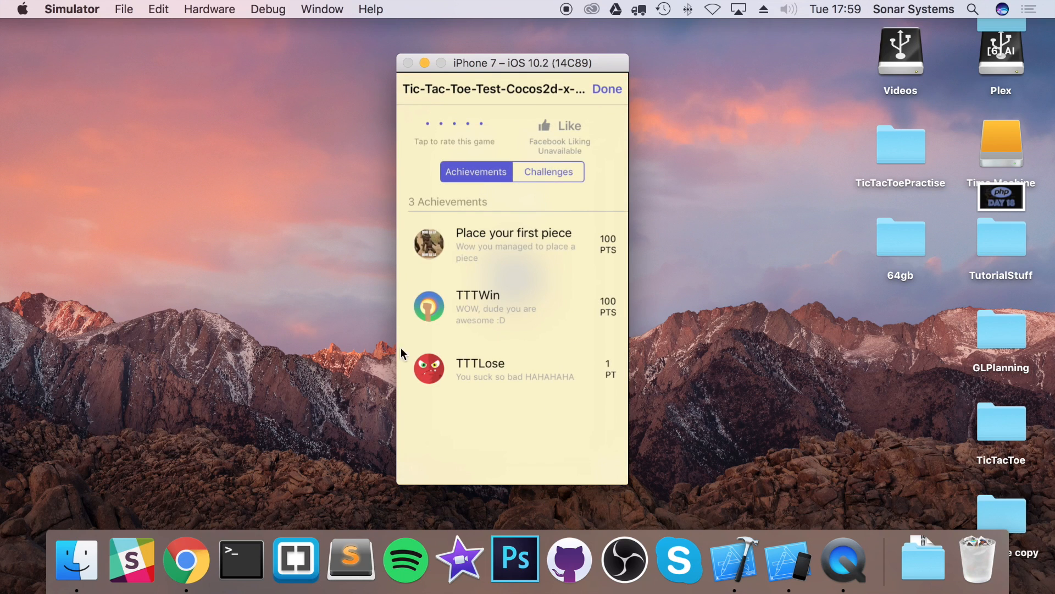
mouse_move(487, 301)
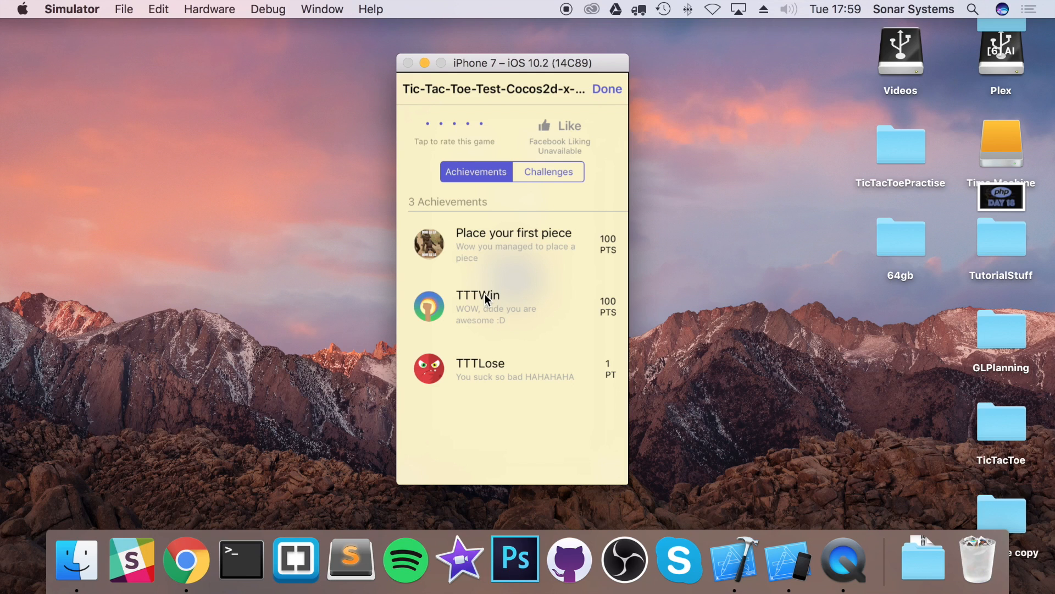
mouse_move(489, 369)
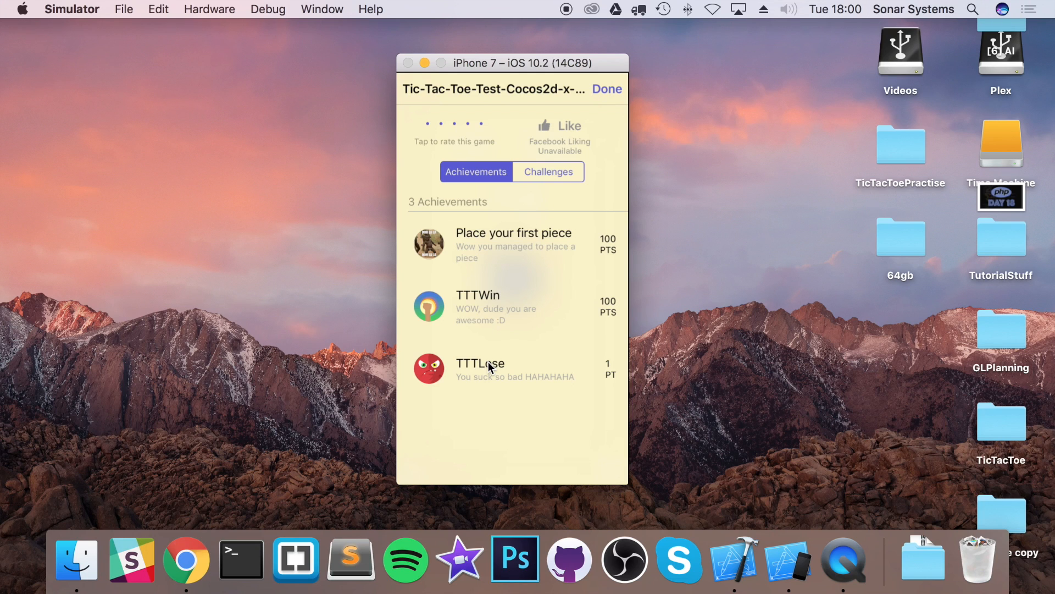
mouse_move(609, 227)
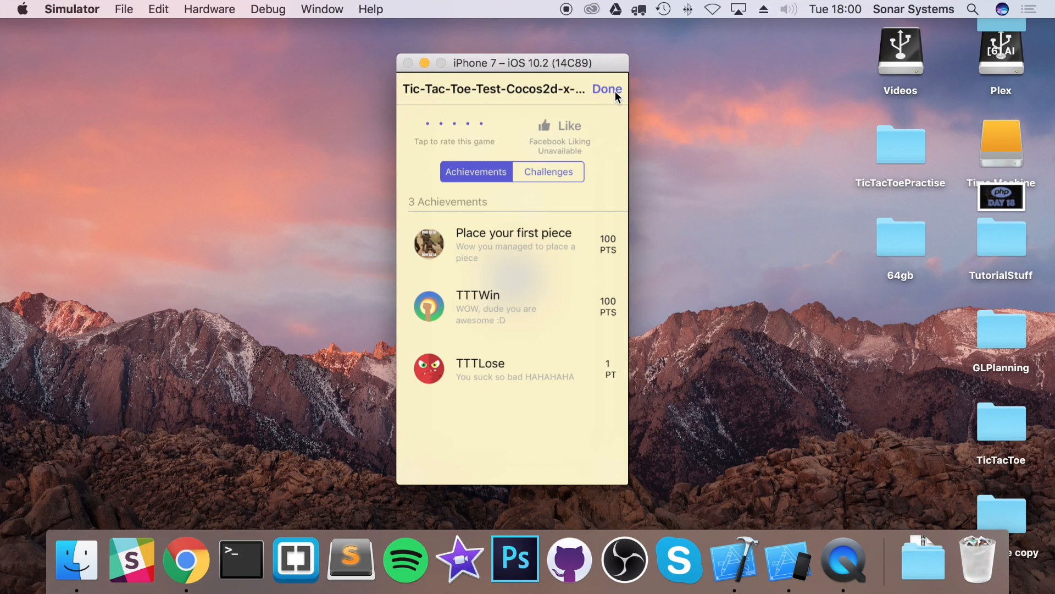
- Close the Game Center achievements list and start a game from the title screen
click(605, 89)
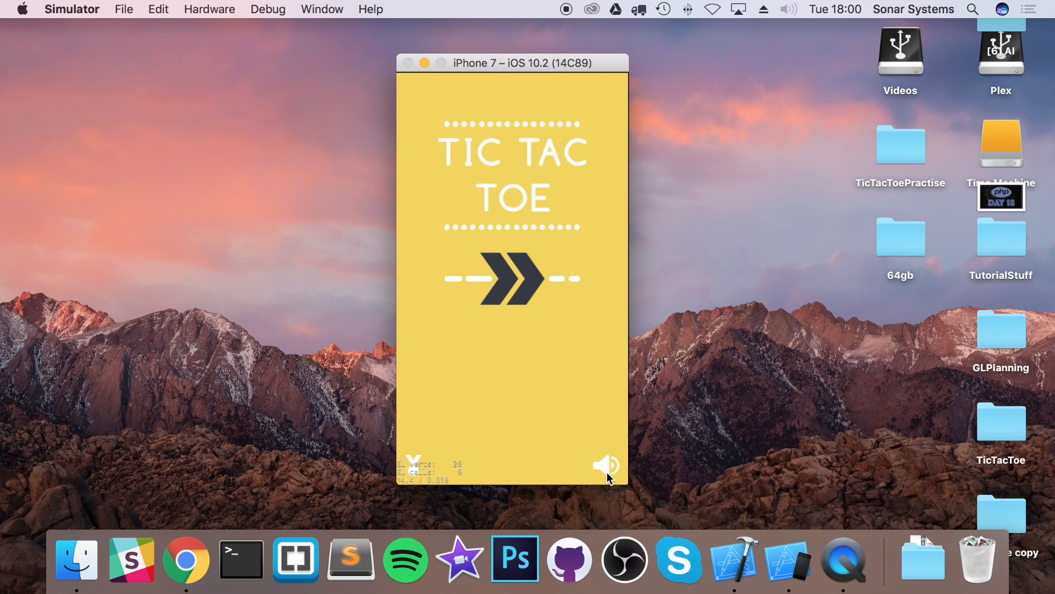
mouse_move(506, 382)
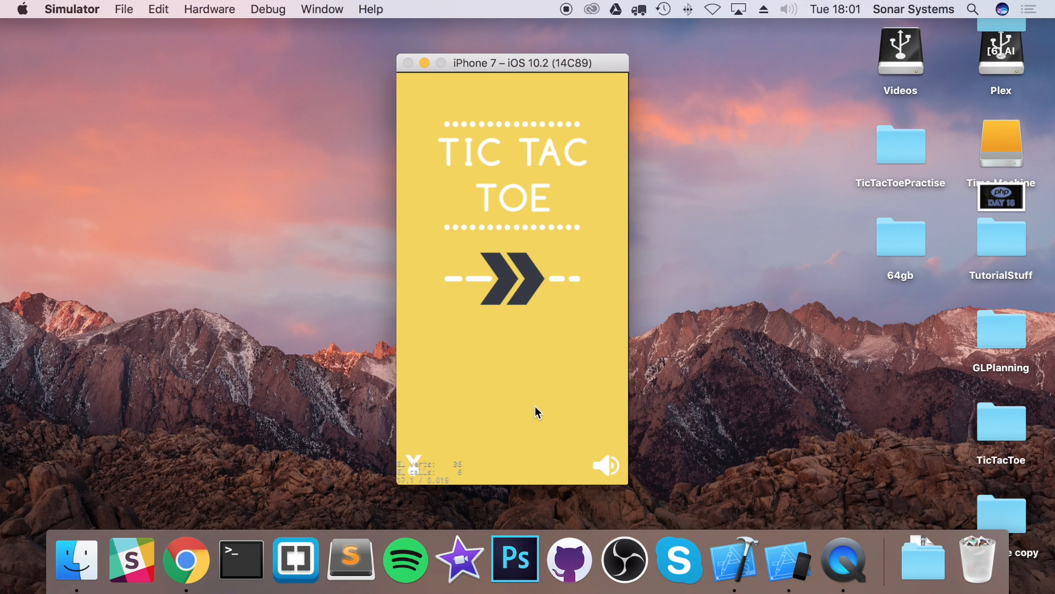
mouse_move(551, 380)
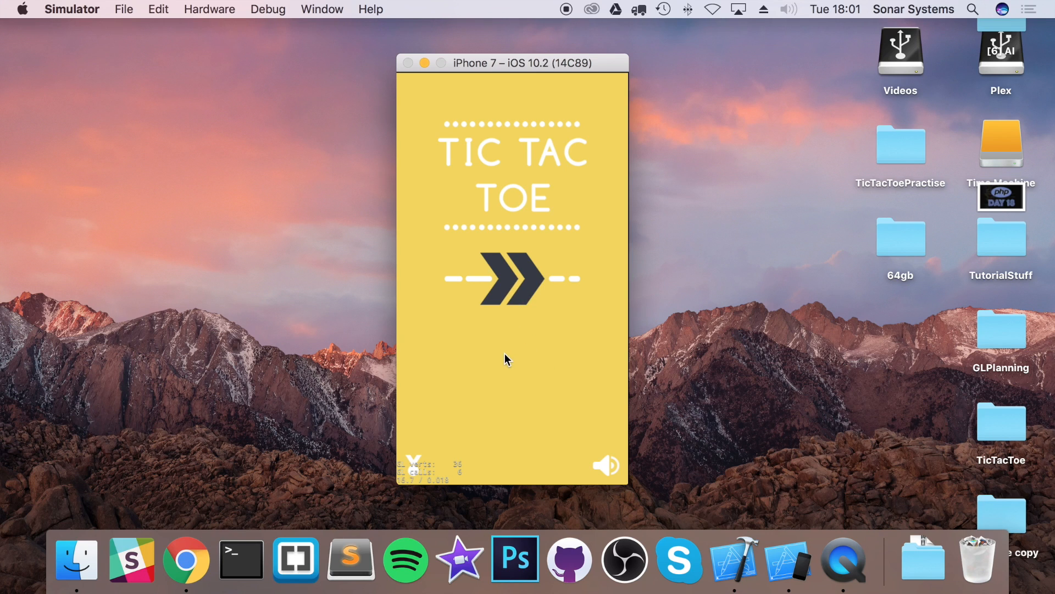
click(510, 278)
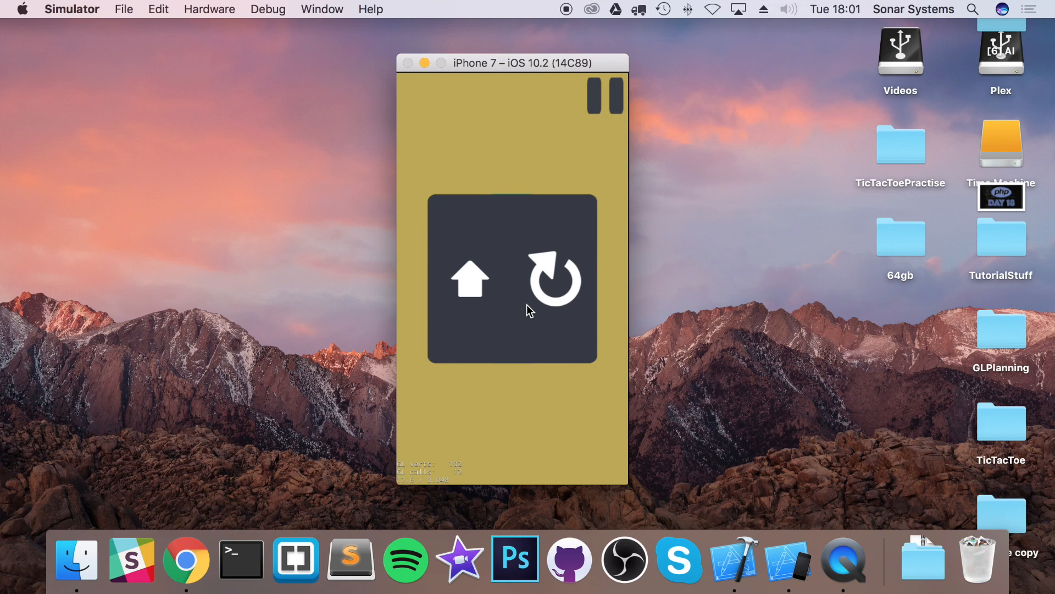
mouse_move(482, 296)
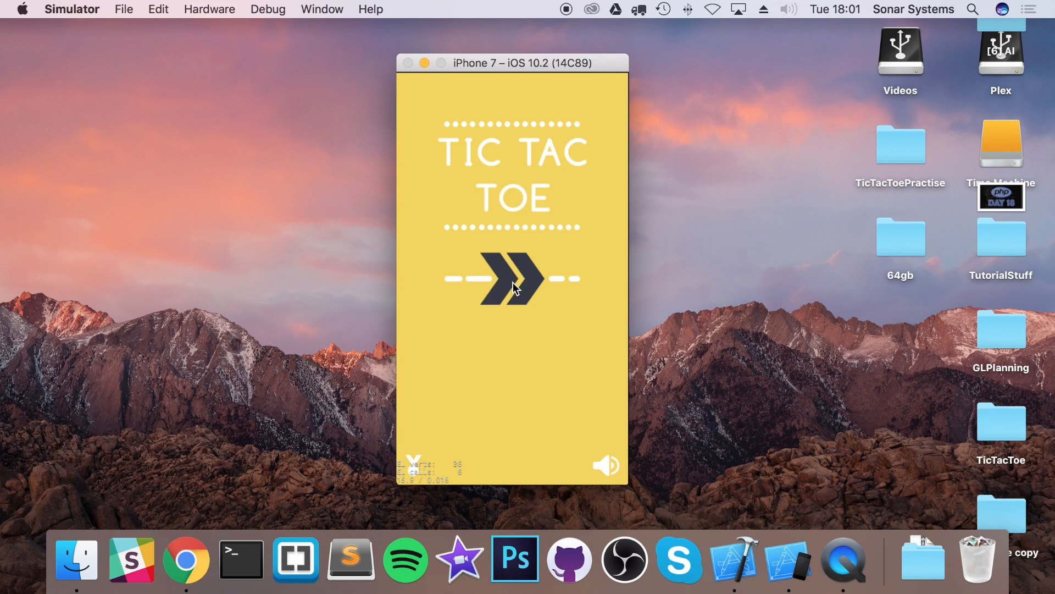
- Start a round, place an X middle-right, and let O win the middle column
click(511, 279)
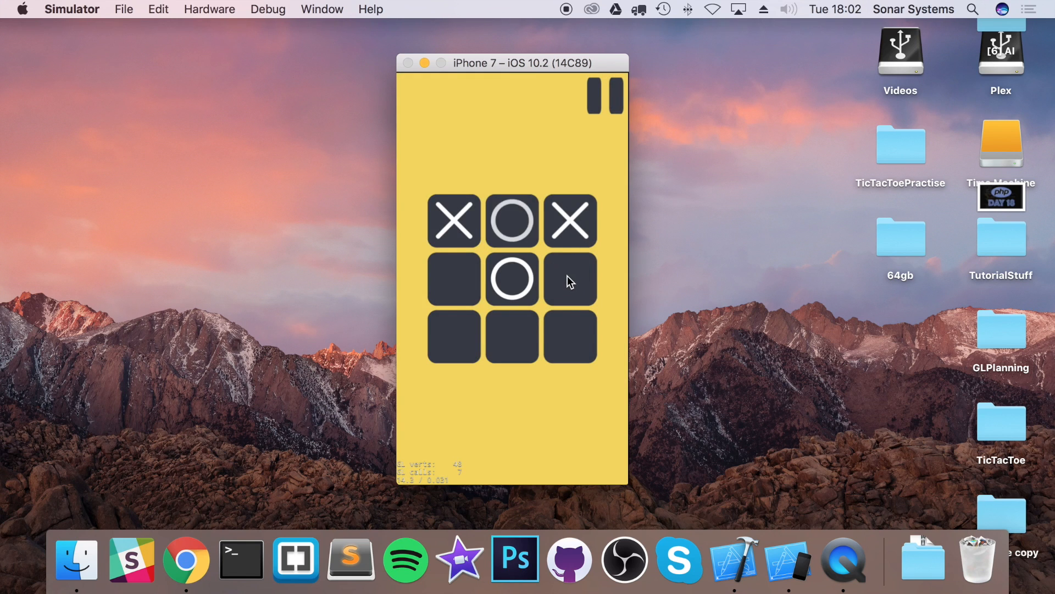
click(571, 279)
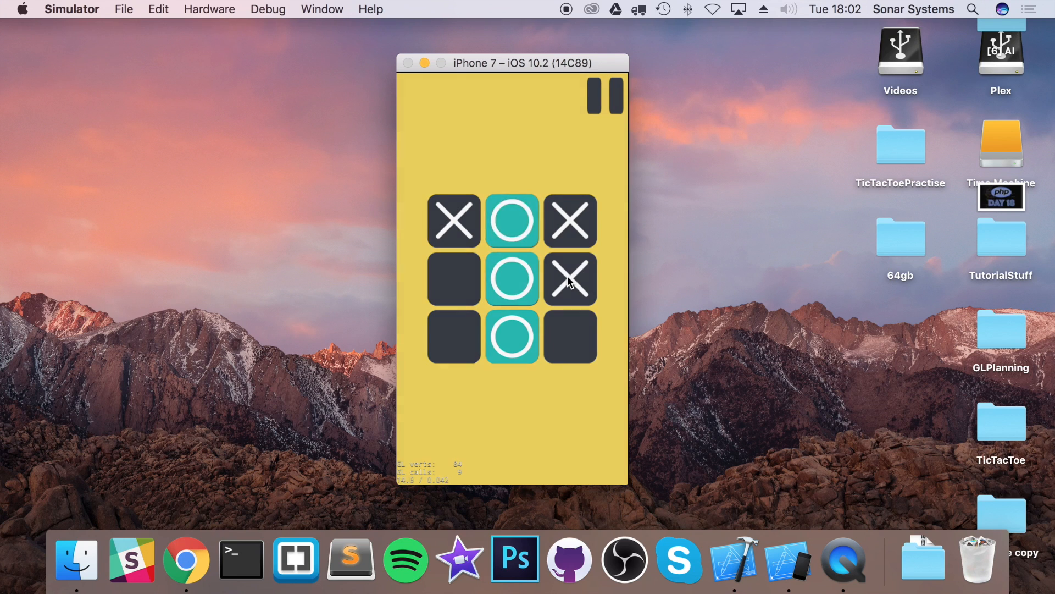
click(569, 278)
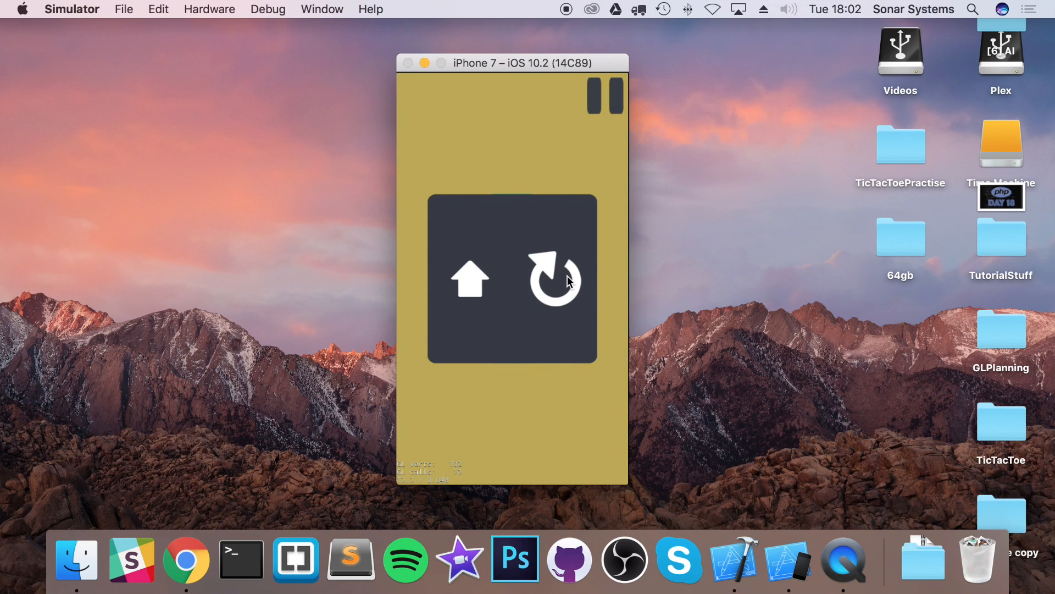
mouse_move(622, 199)
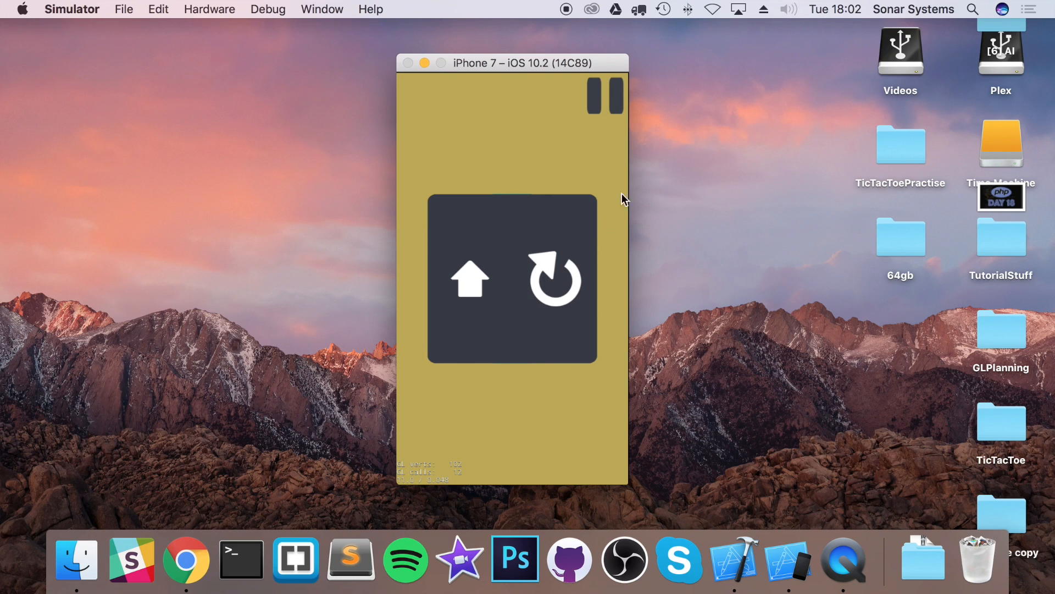
mouse_move(544, 367)
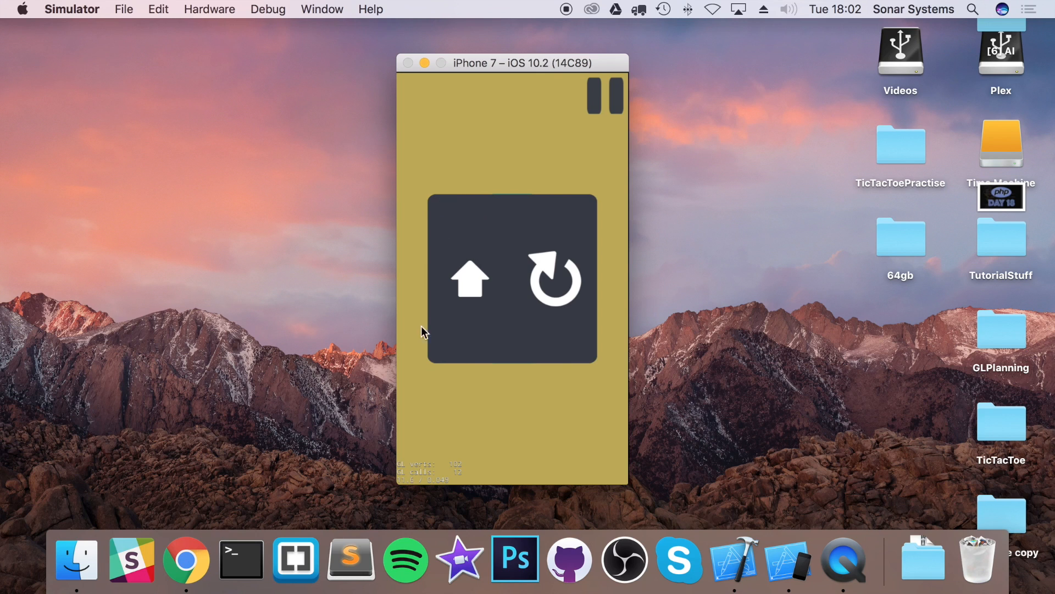
mouse_move(640, 433)
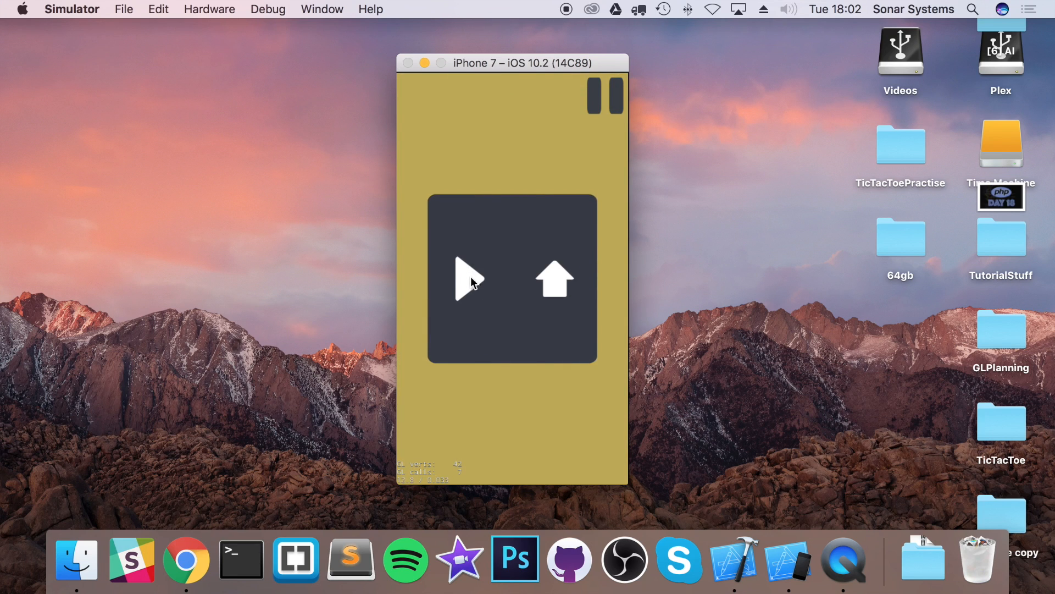
mouse_move(557, 281)
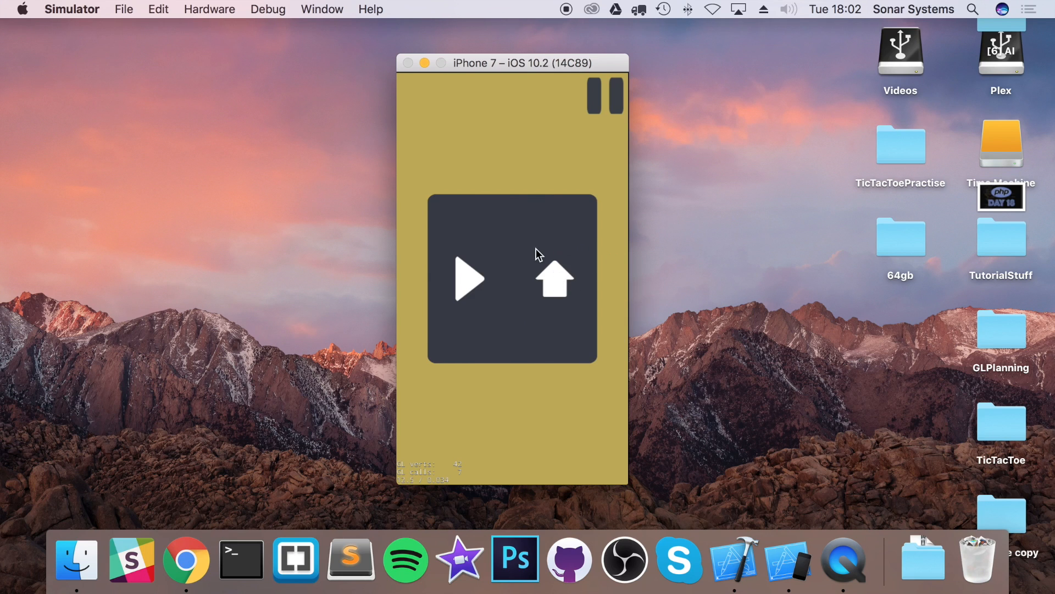
mouse_move(562, 285)
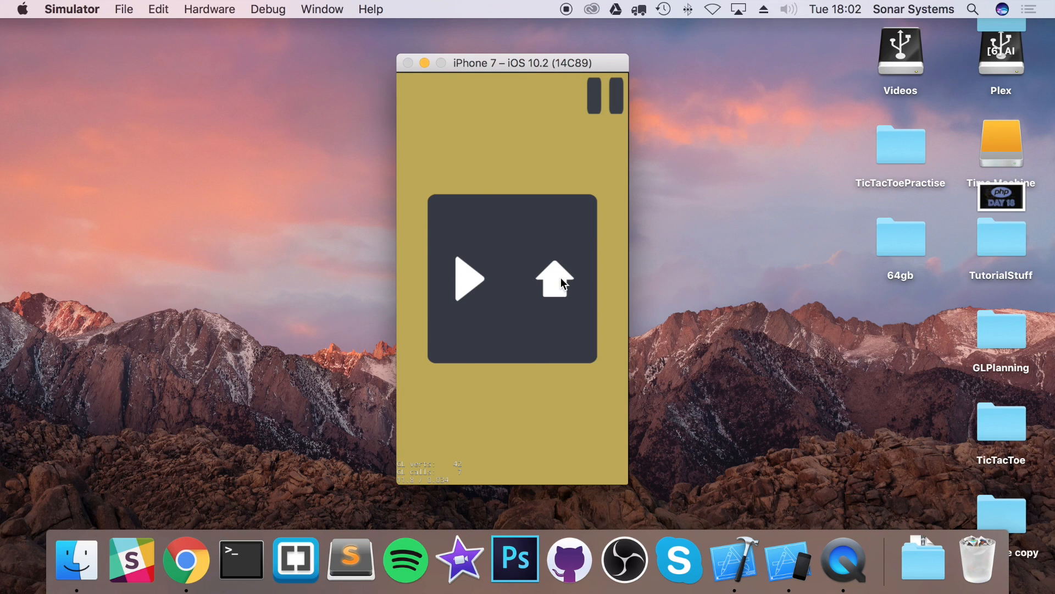
- Go home from the pause menu and start a fresh round
click(469, 278)
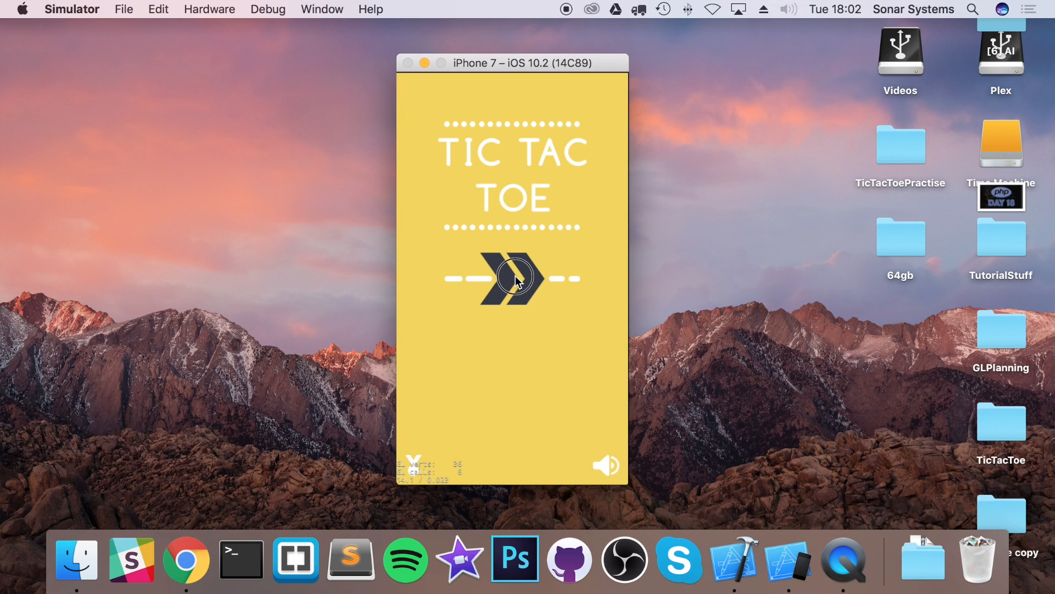
click(511, 278)
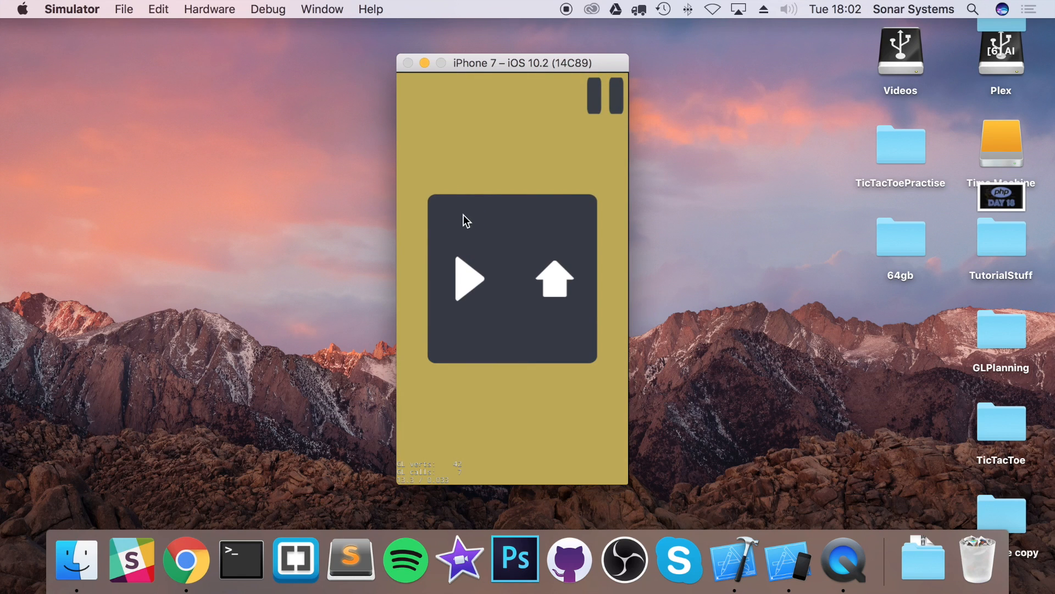
mouse_move(564, 197)
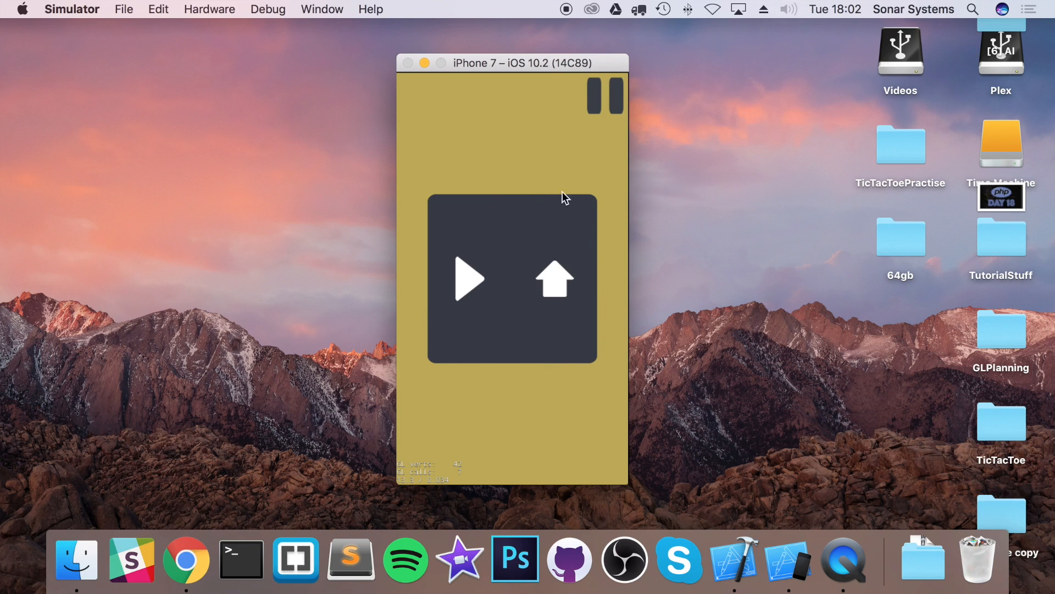
mouse_move(469, 362)
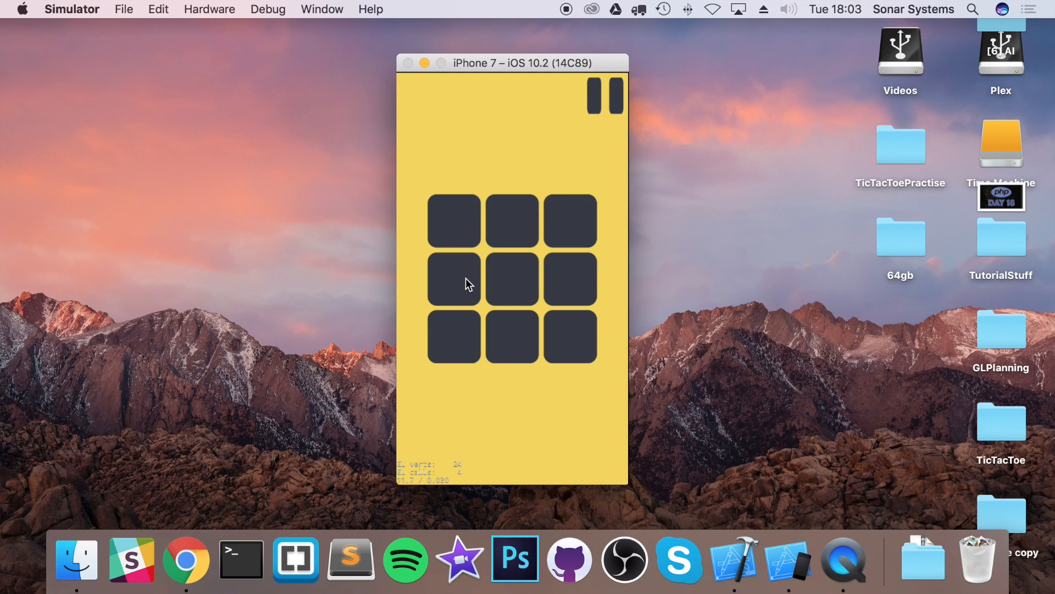
mouse_move(565, 170)
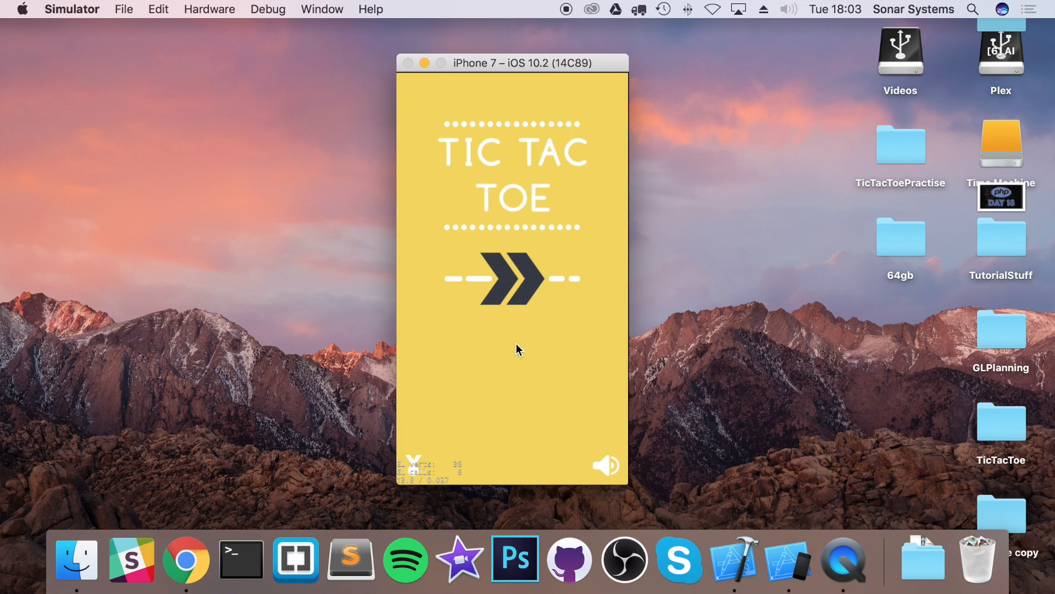
mouse_move(544, 350)
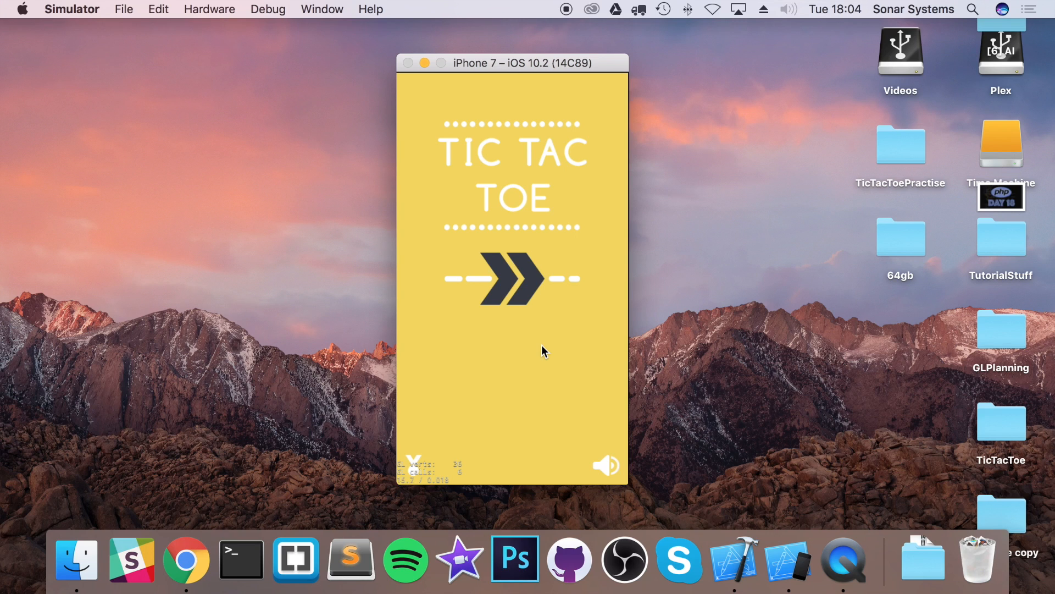
mouse_move(520, 405)
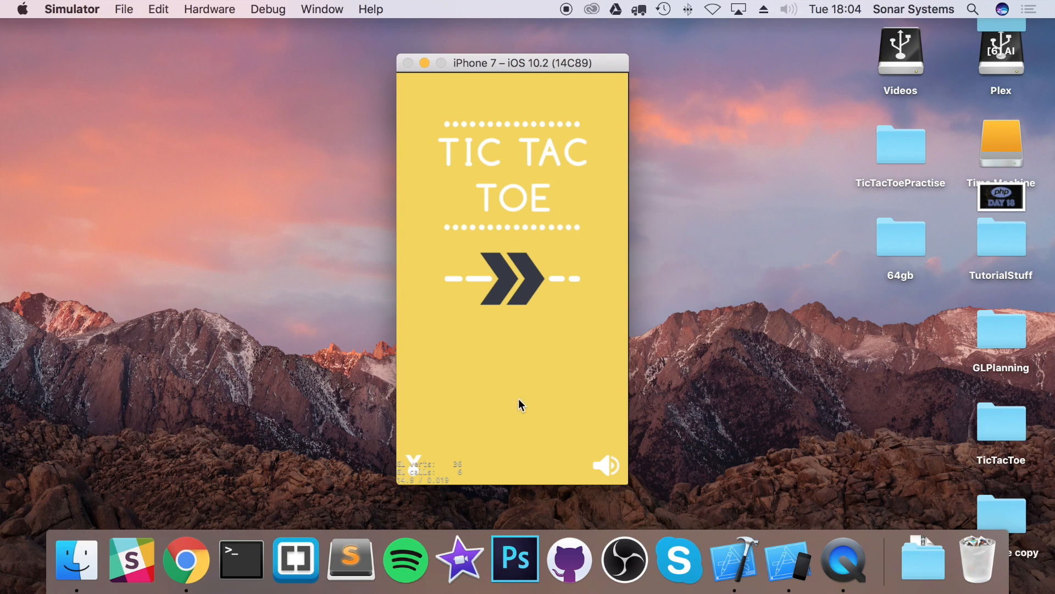
mouse_move(463, 422)
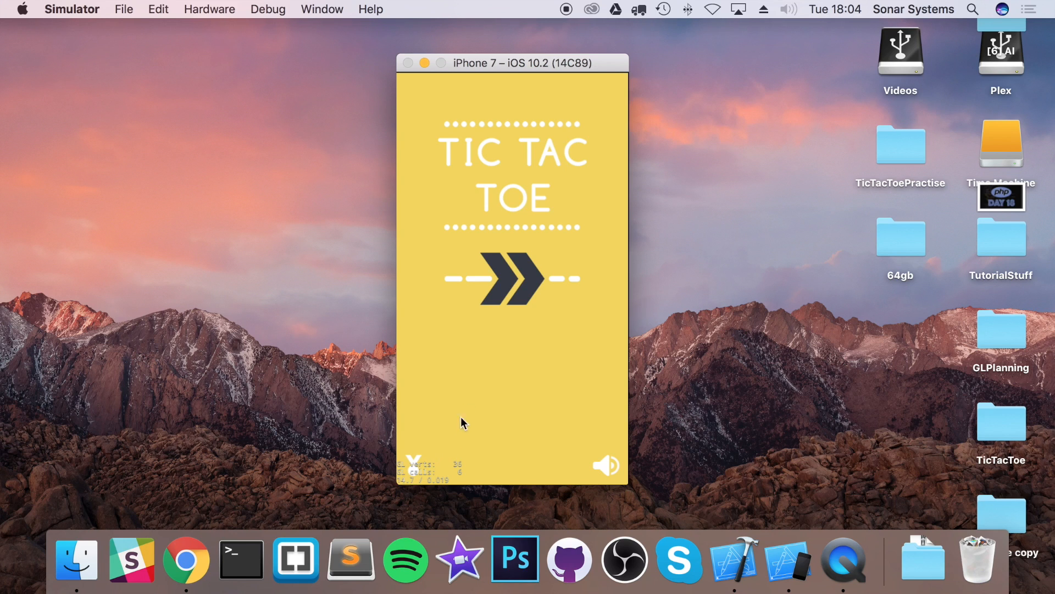
mouse_move(517, 343)
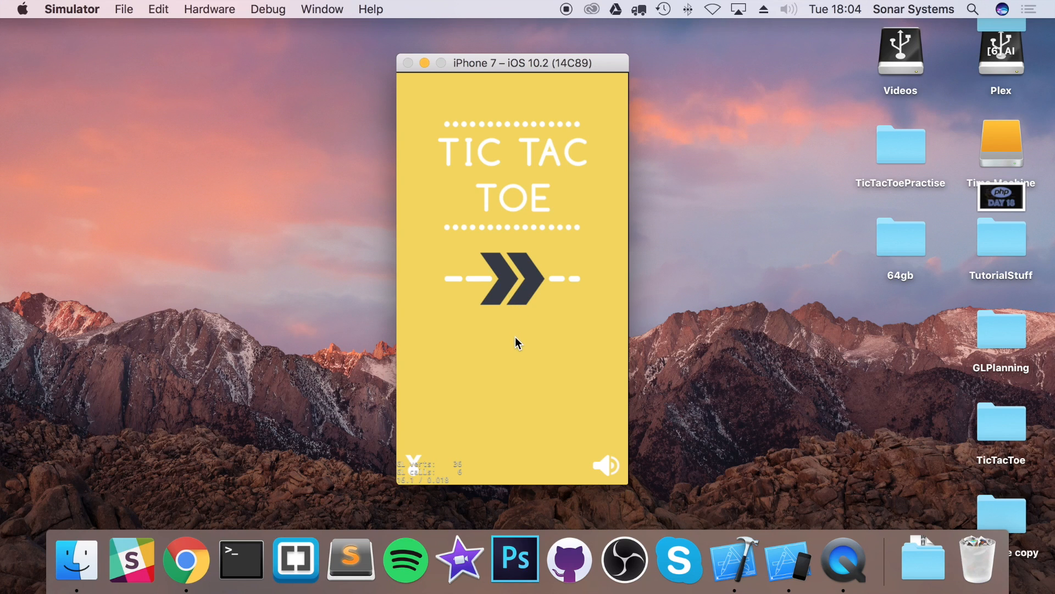
mouse_move(512, 344)
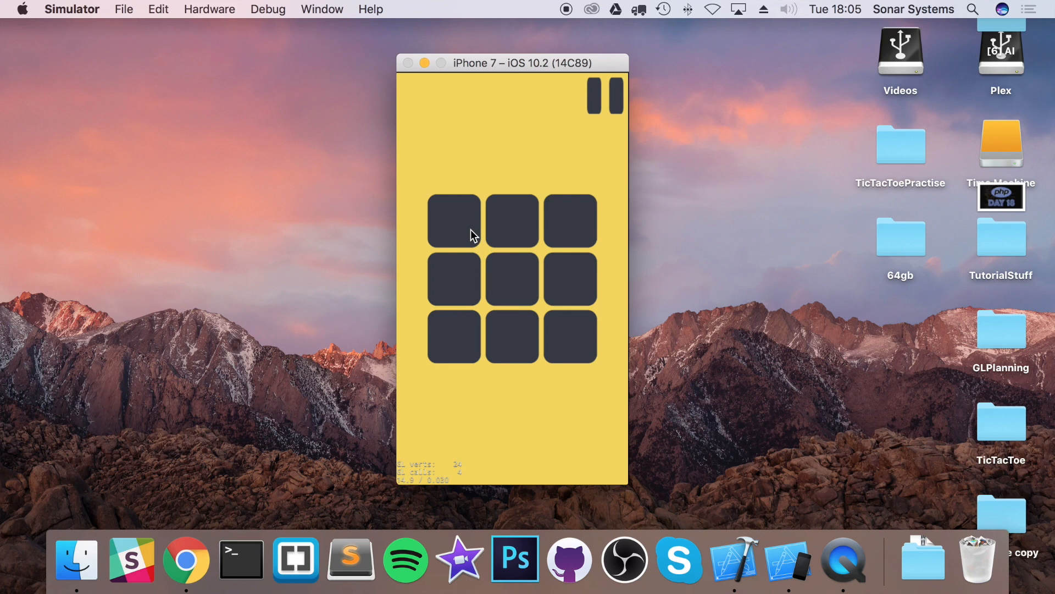
mouse_move(506, 283)
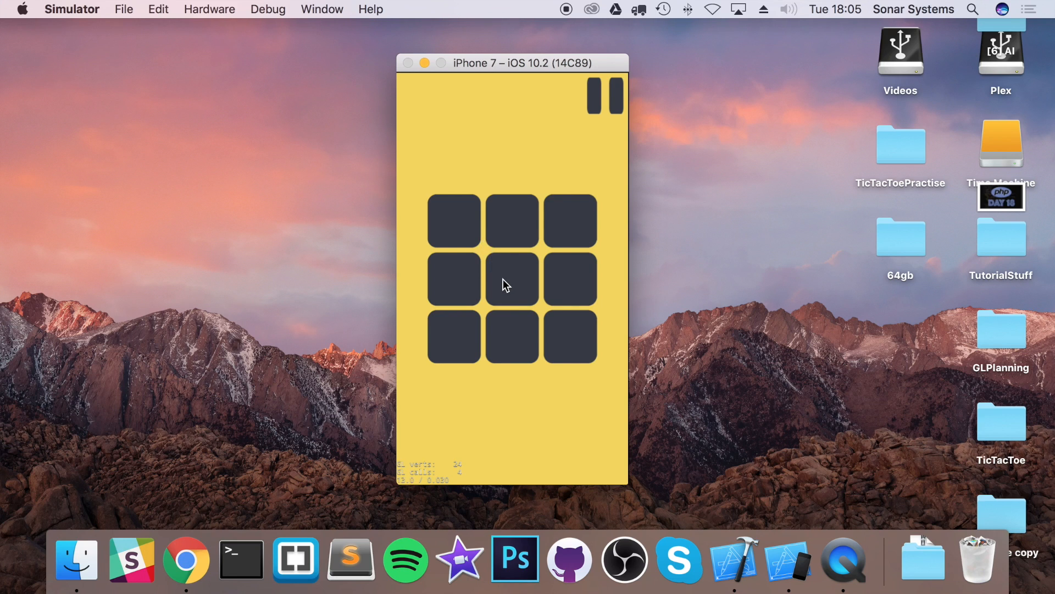
- Place an X in the centre square; the AI answers with an O top-left
click(511, 278)
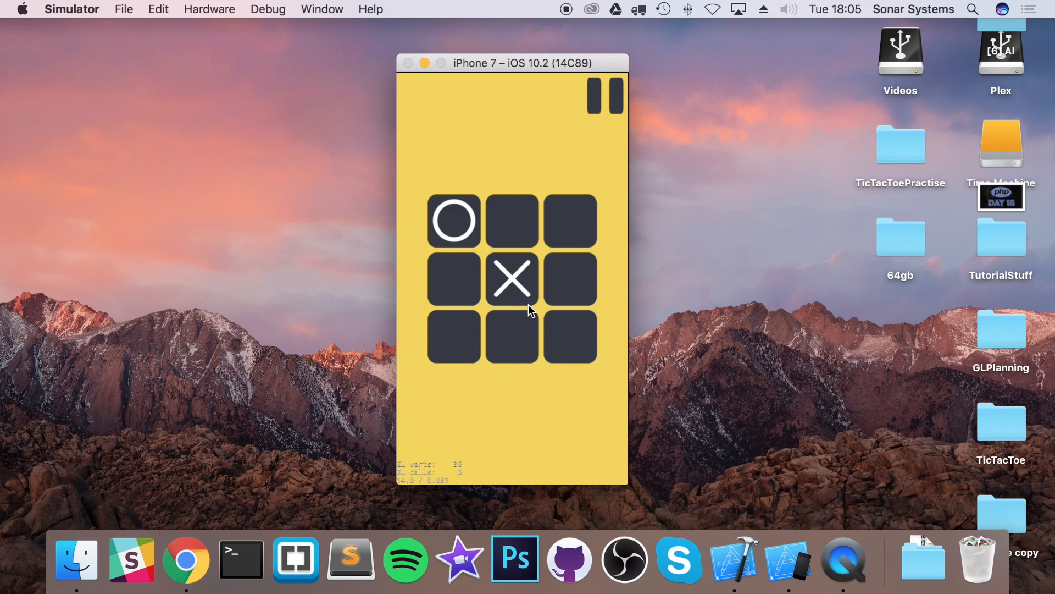
mouse_move(468, 448)
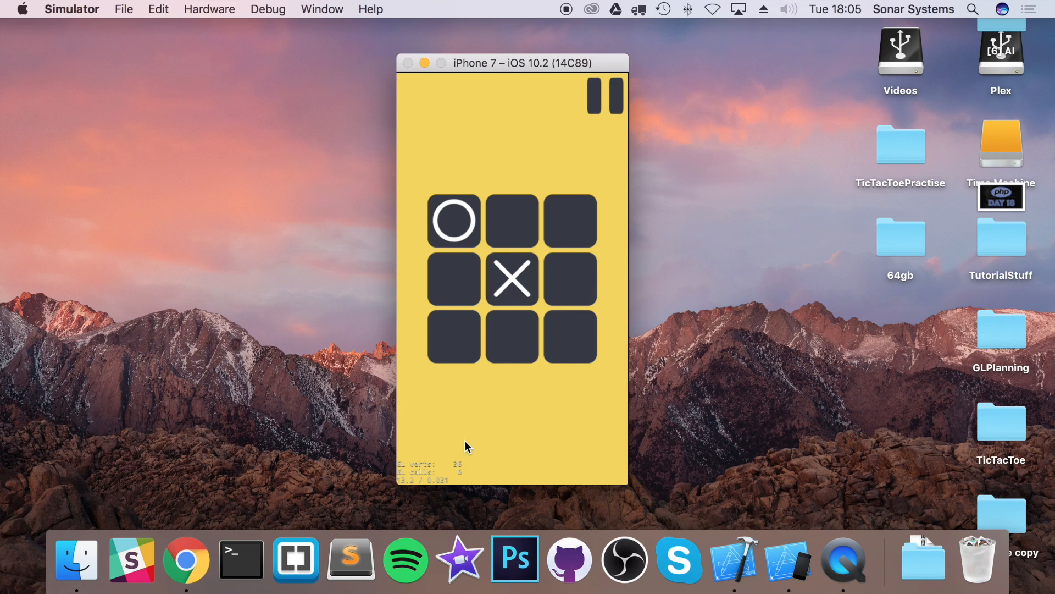
mouse_move(506, 263)
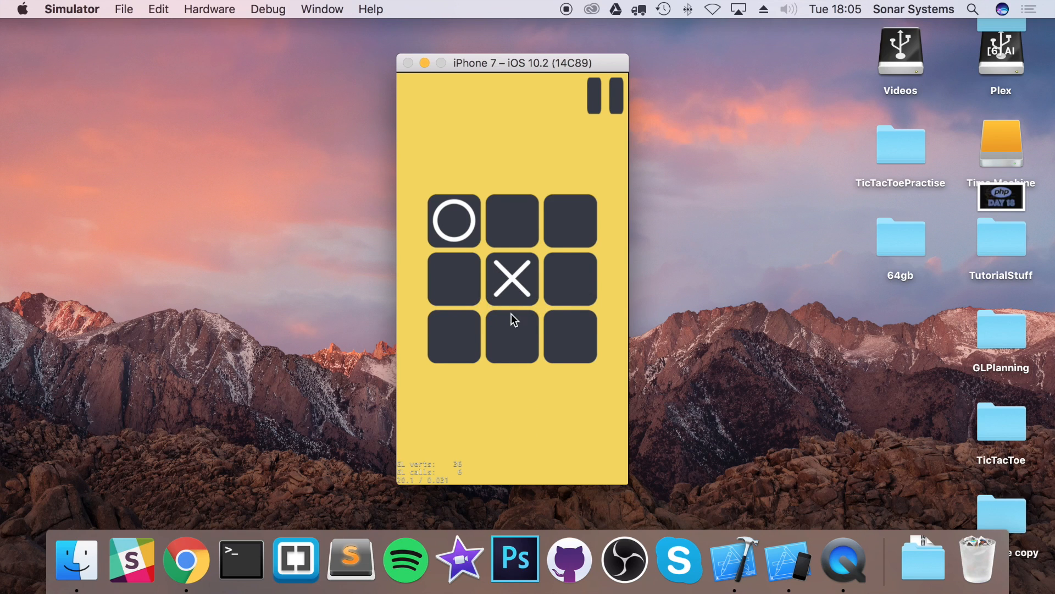
mouse_move(488, 282)
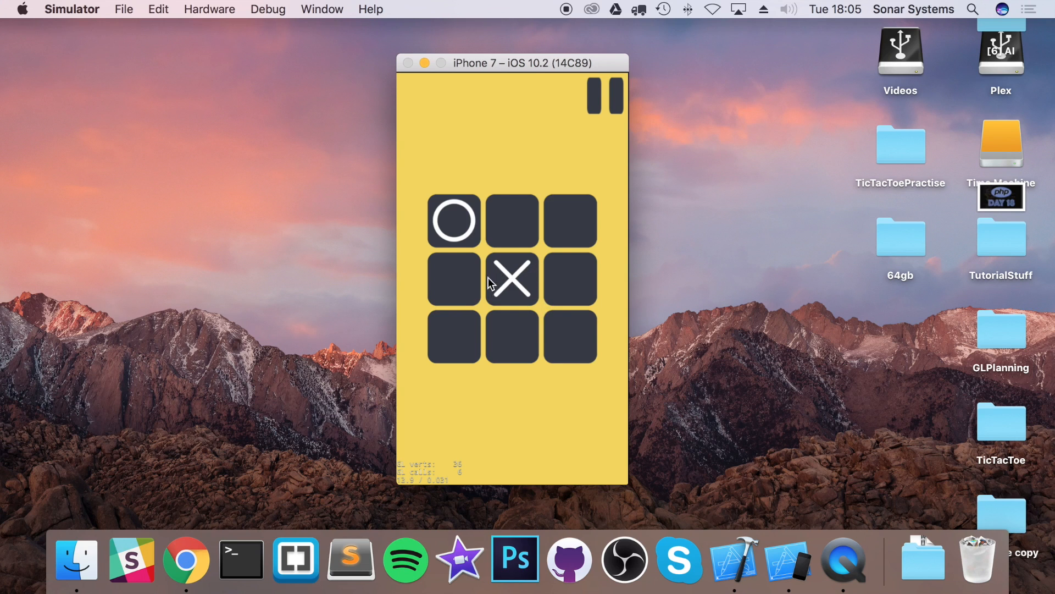
mouse_move(535, 271)
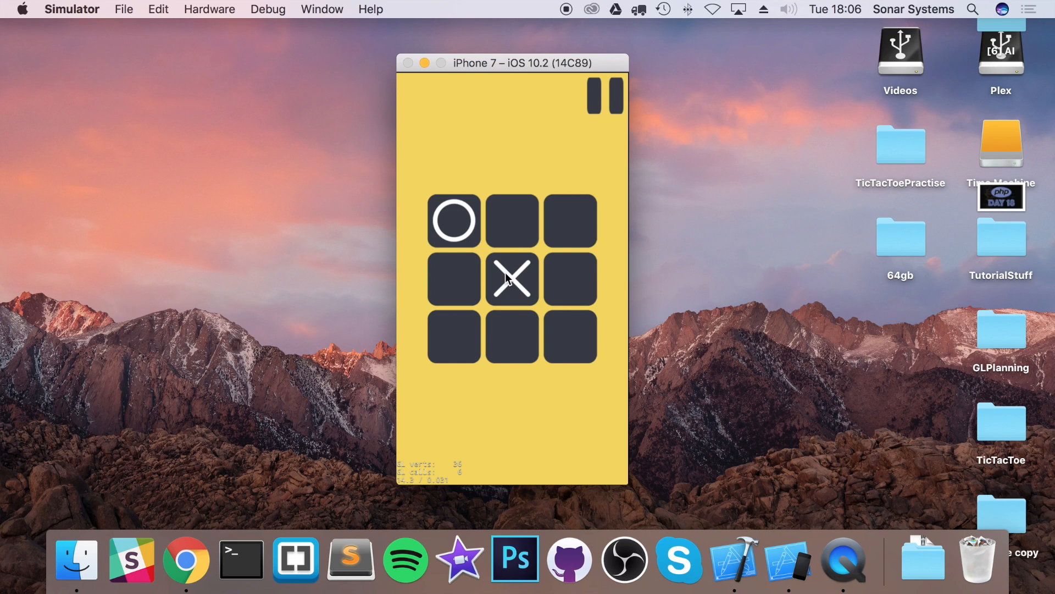
mouse_move(536, 283)
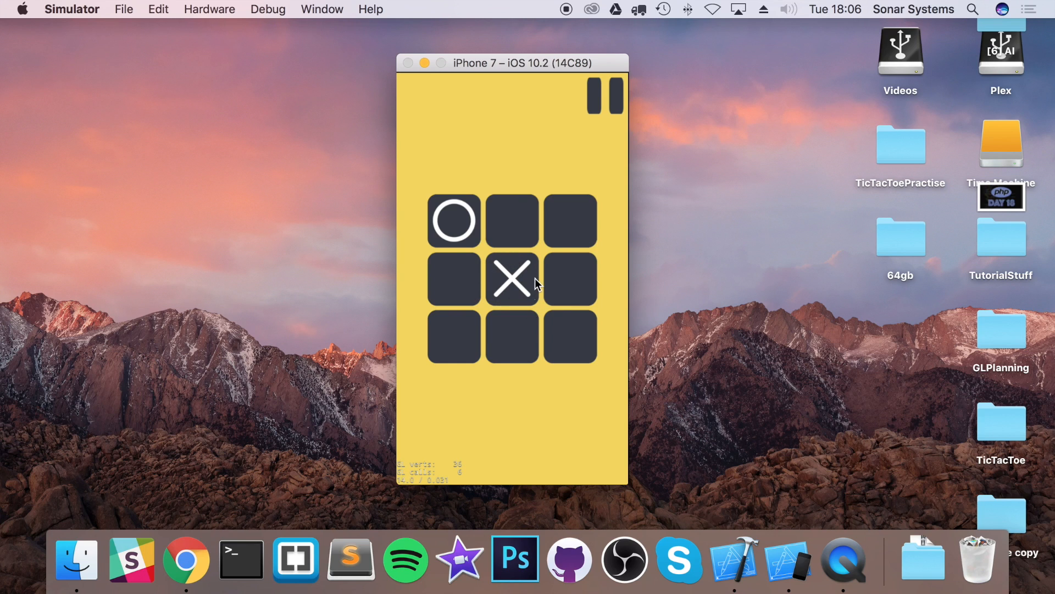
mouse_move(545, 271)
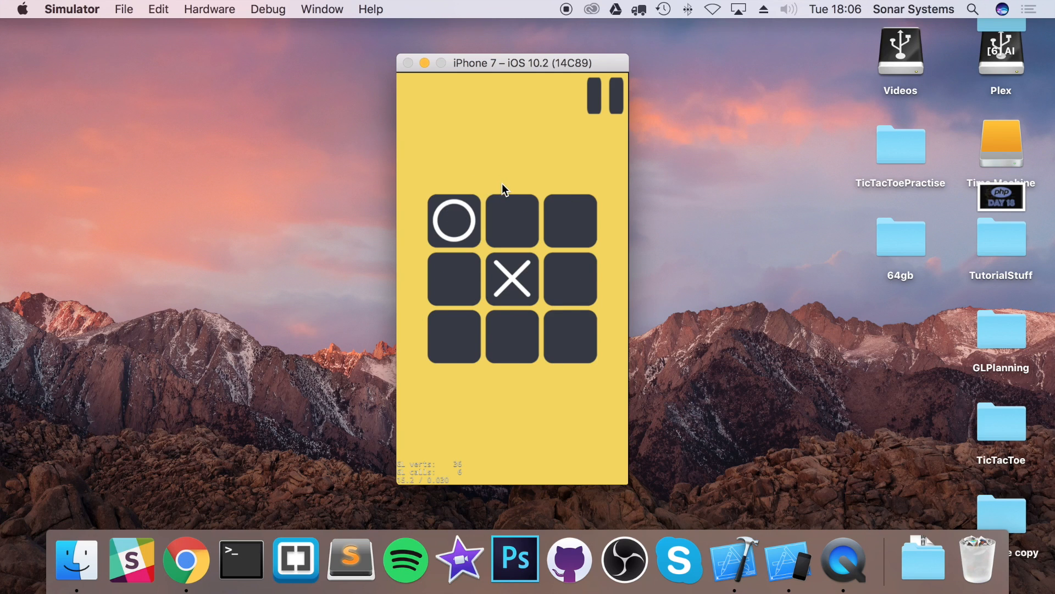
mouse_move(467, 214)
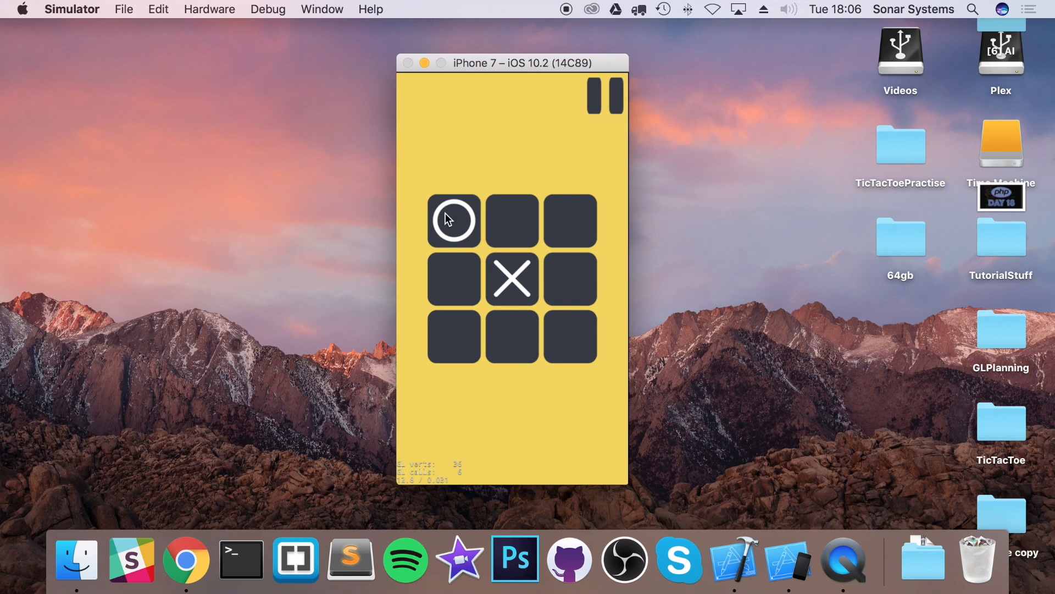
mouse_move(495, 229)
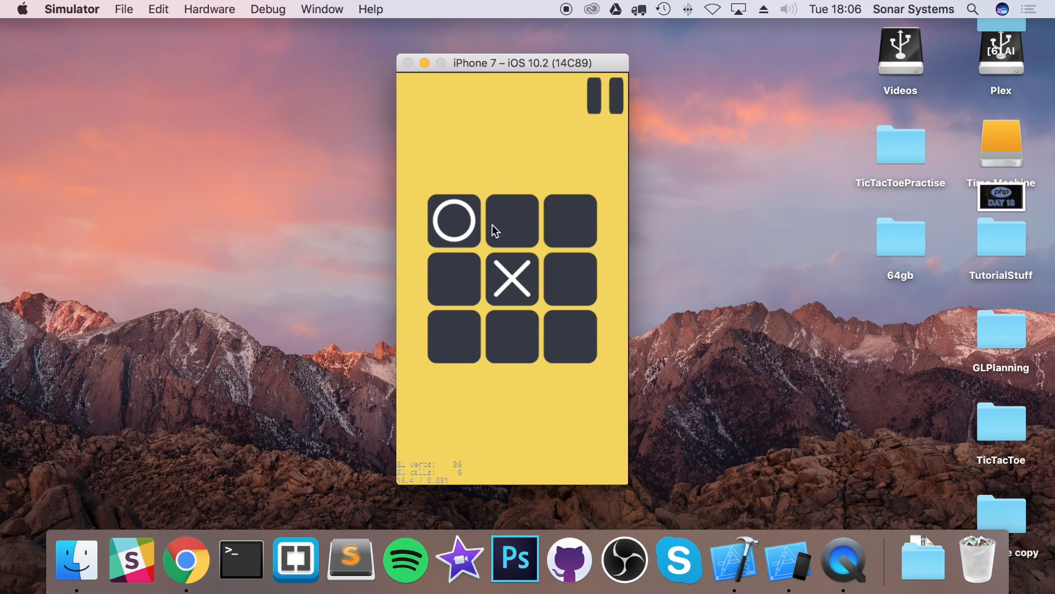
mouse_move(449, 289)
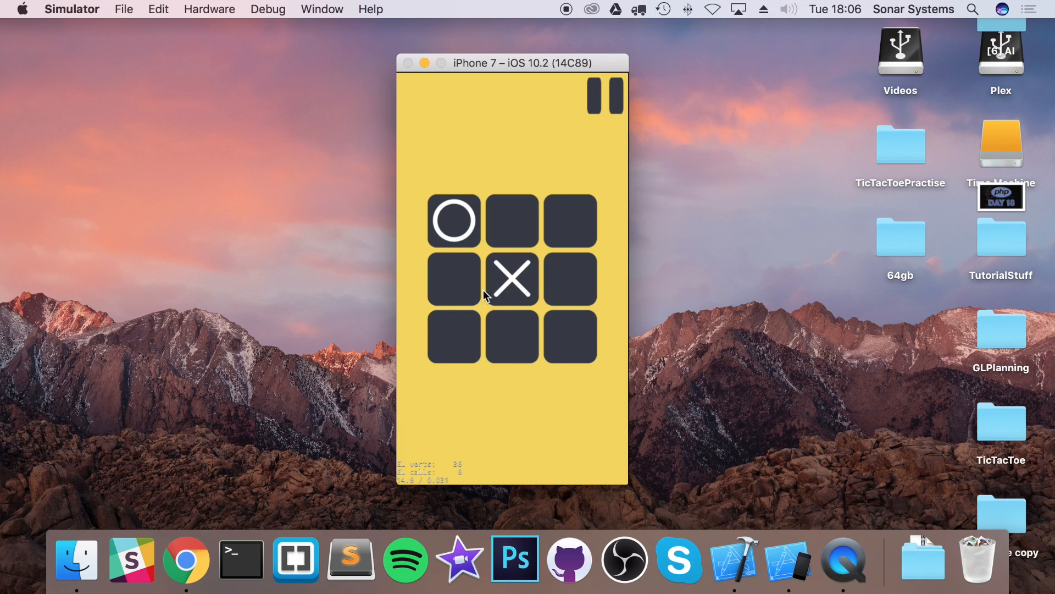
mouse_move(426, 358)
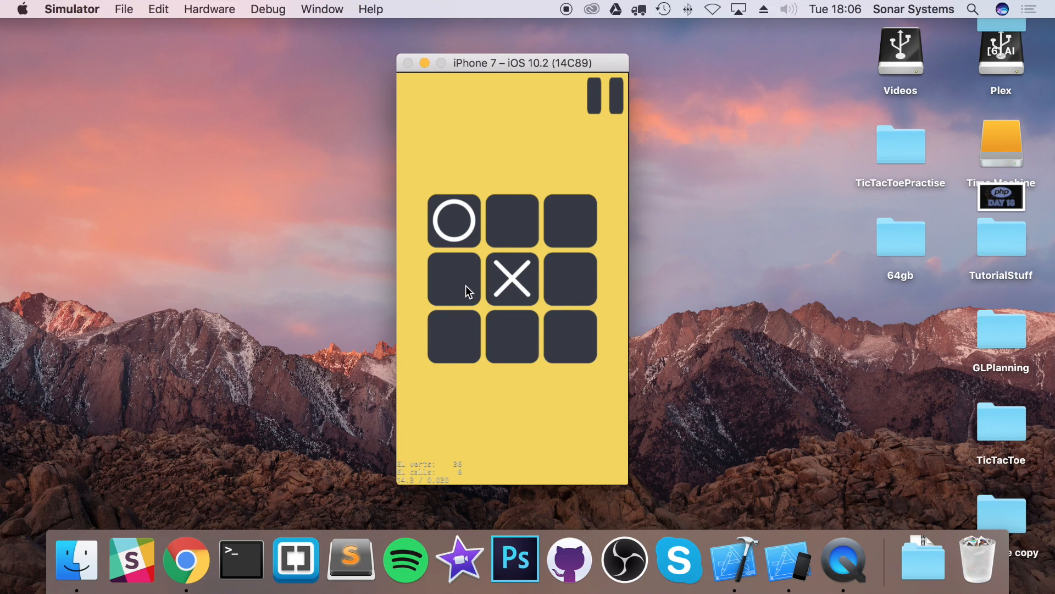
mouse_move(562, 305)
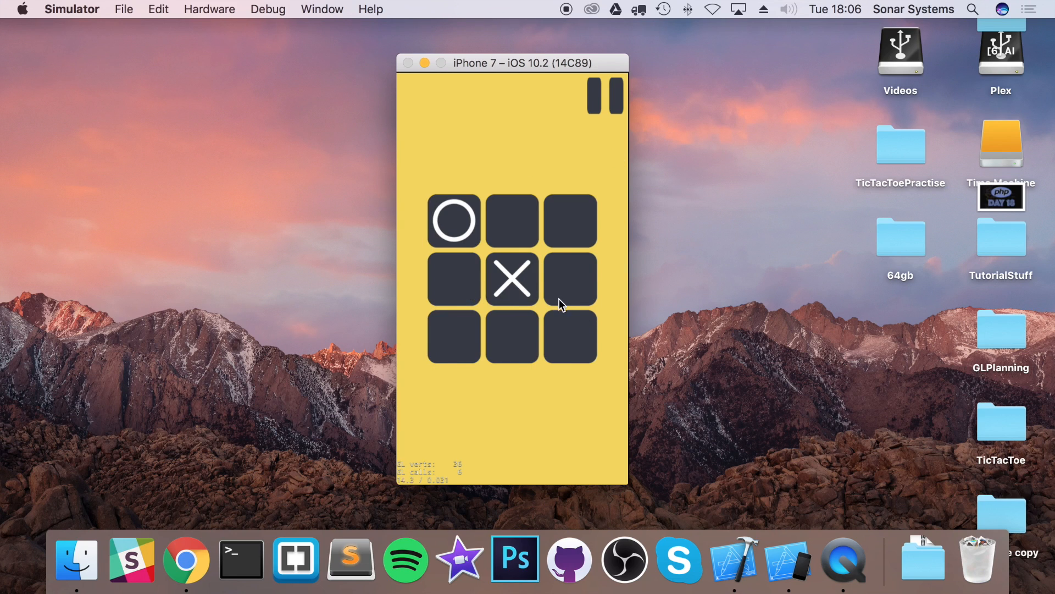
mouse_move(529, 331)
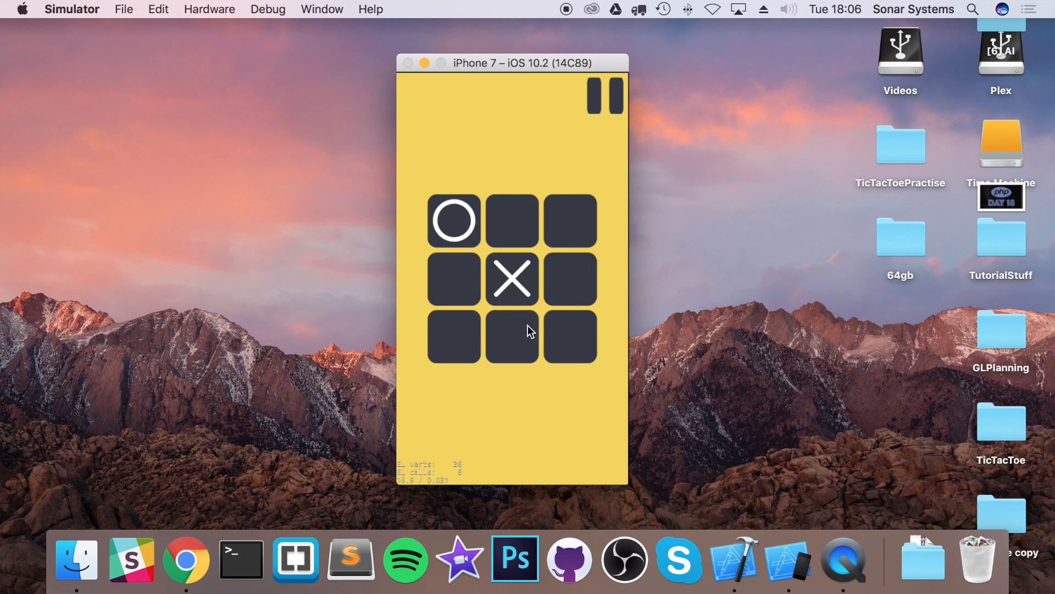
mouse_move(506, 377)
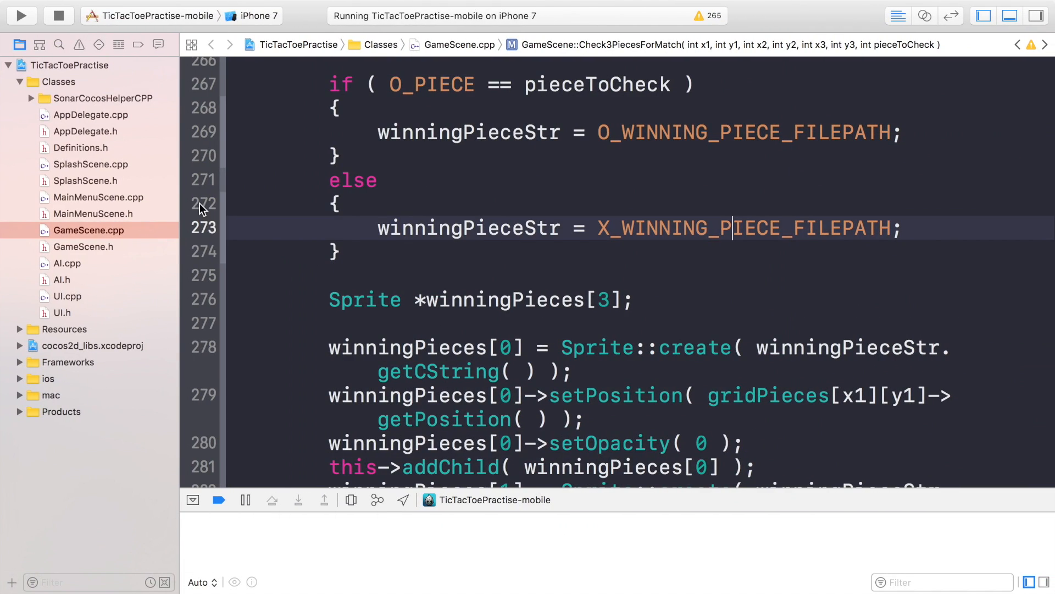
- Show Definitions.h and browse its piece, state and image-path #define constants
click(79, 148)
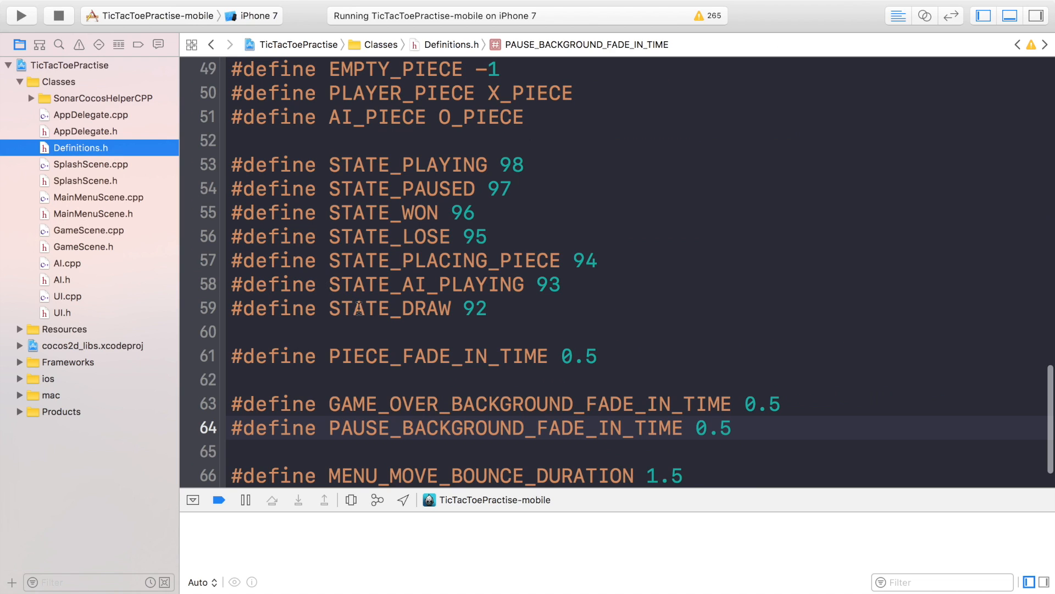
scroll(up, 3)
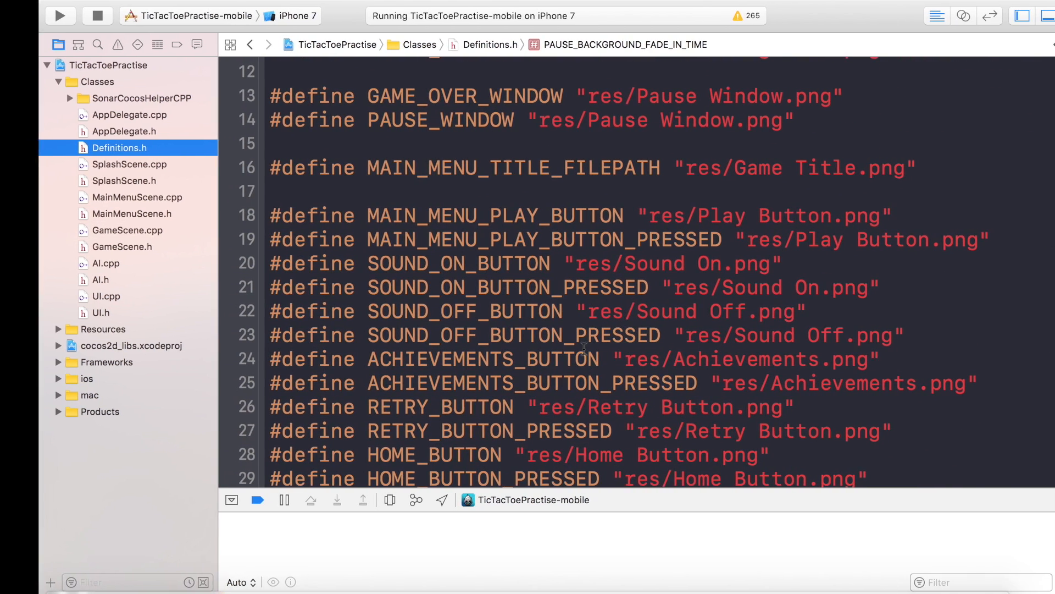
scroll(down, 3)
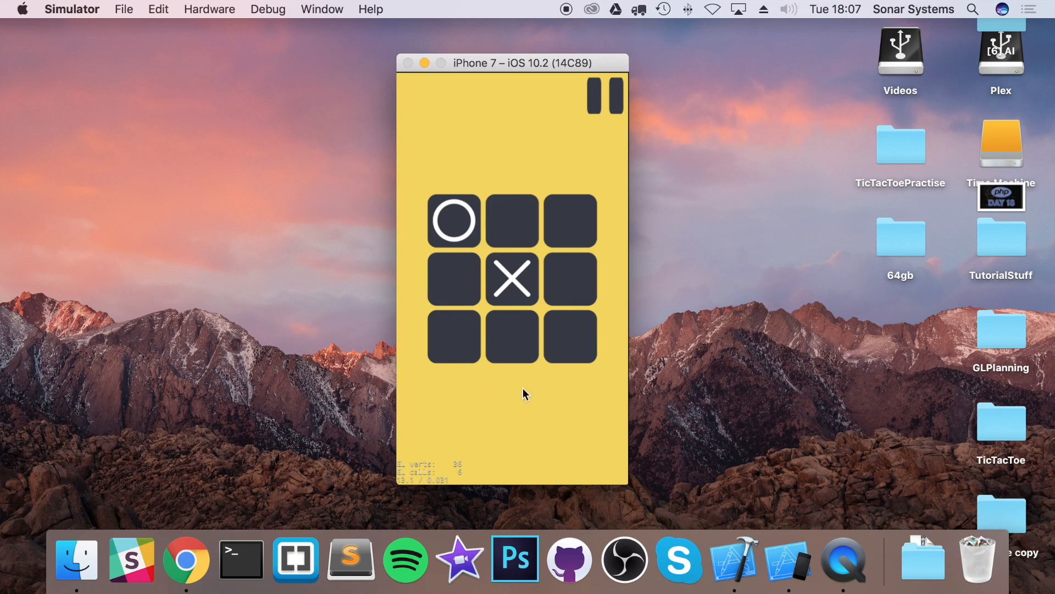
mouse_move(496, 156)
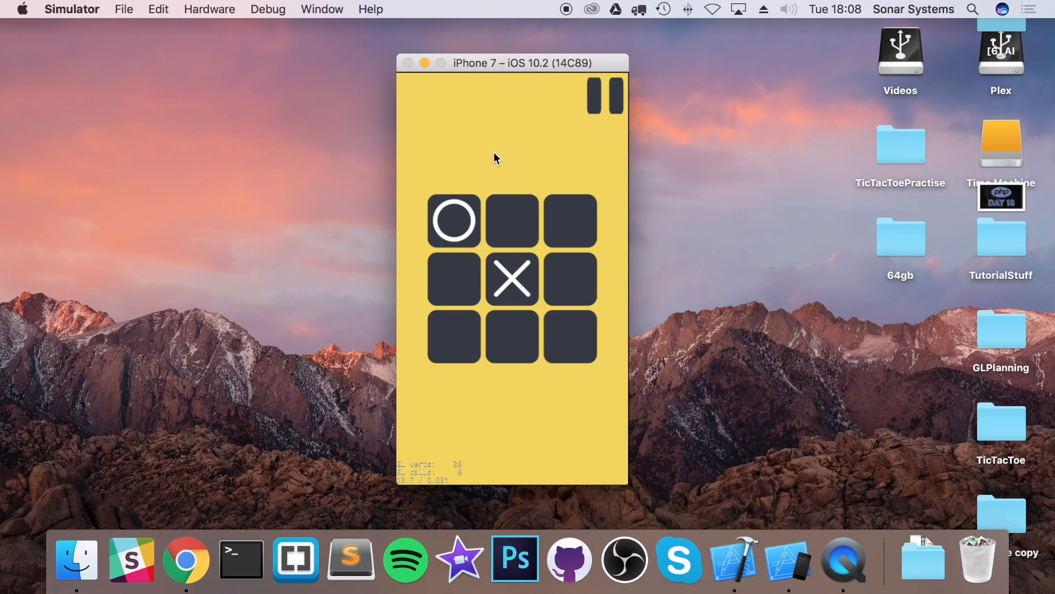
mouse_move(599, 275)
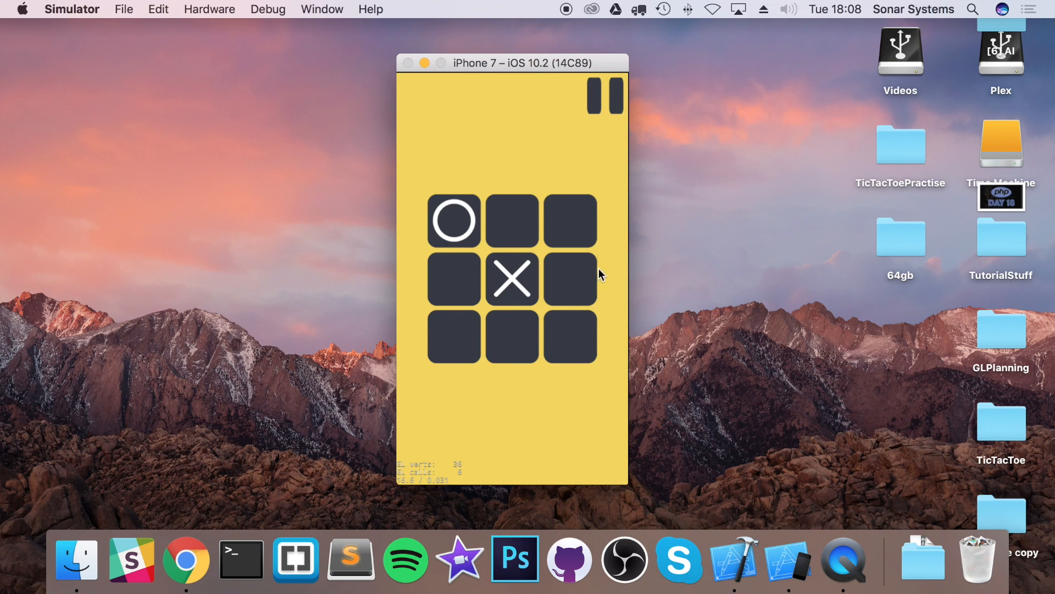
mouse_move(565, 241)
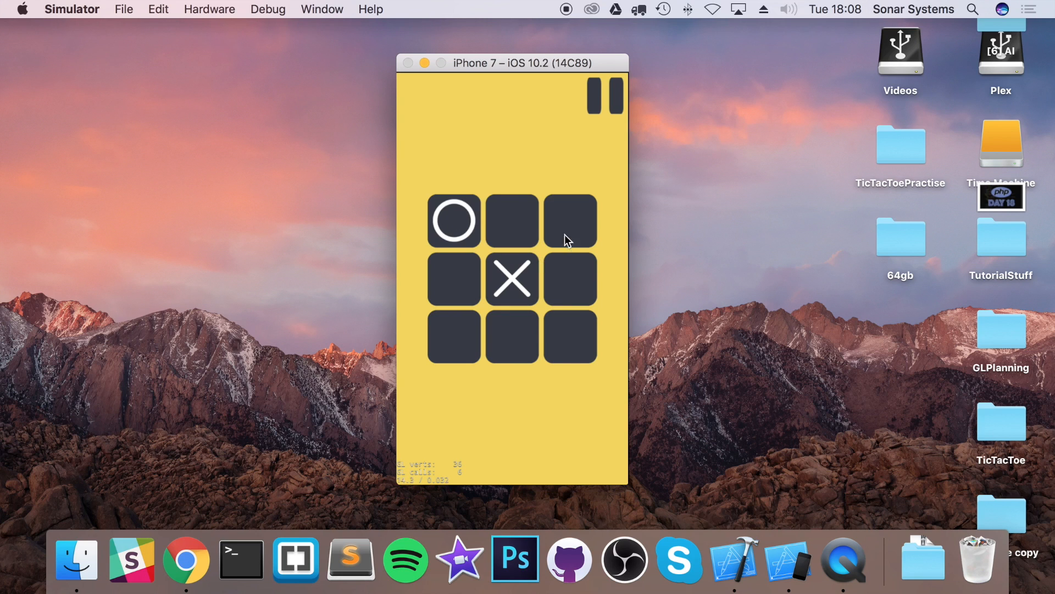
mouse_move(473, 242)
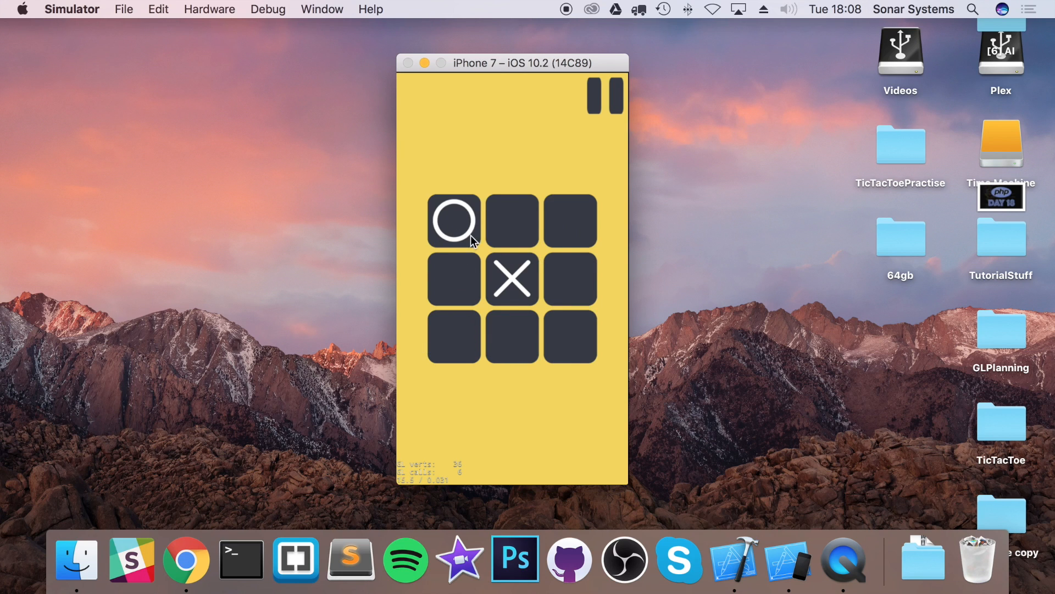
mouse_move(591, 446)
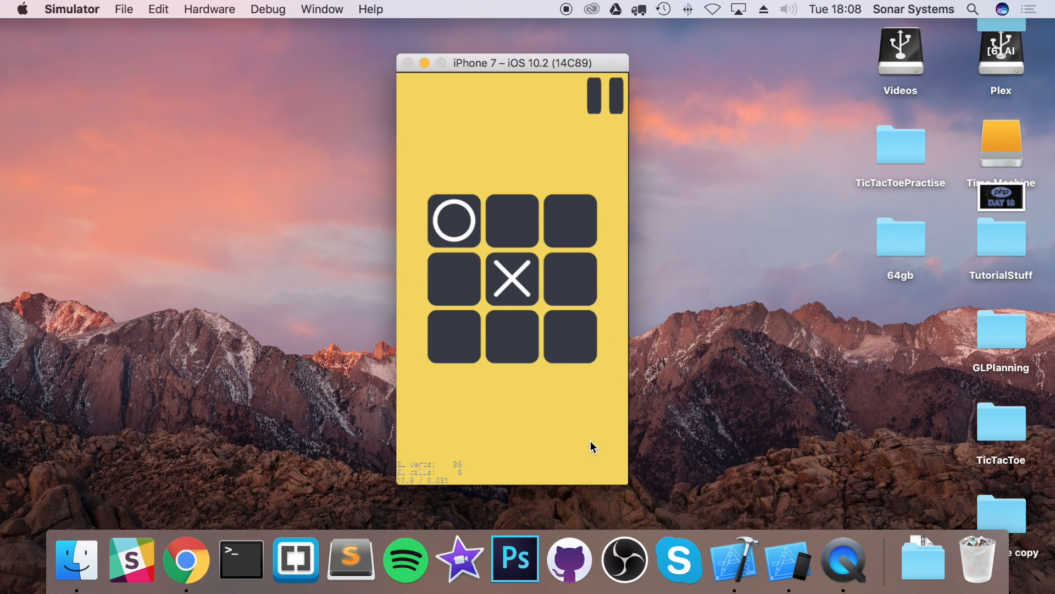
mouse_move(507, 385)
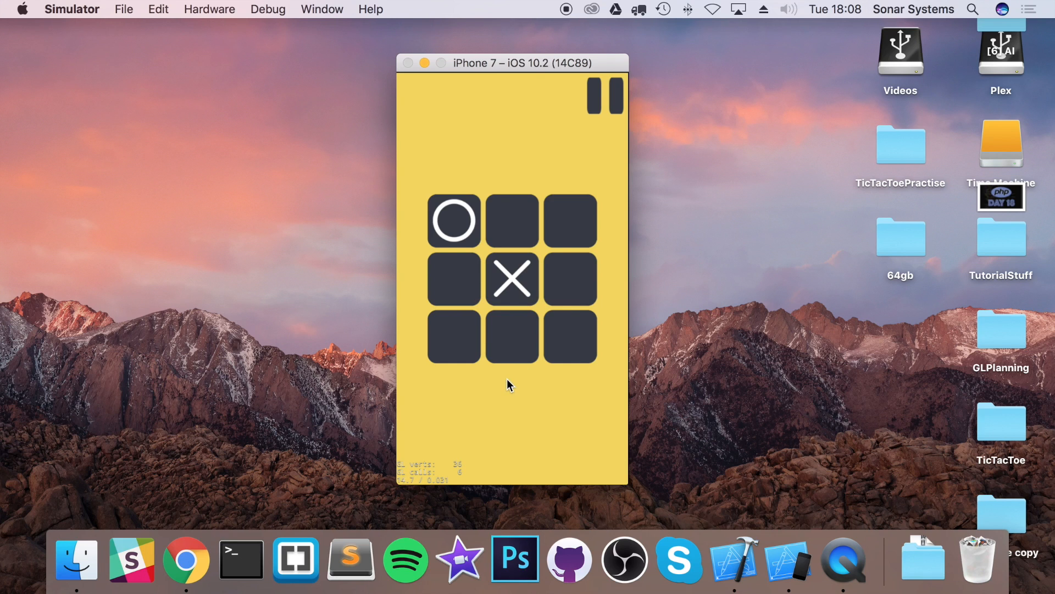
mouse_move(453, 336)
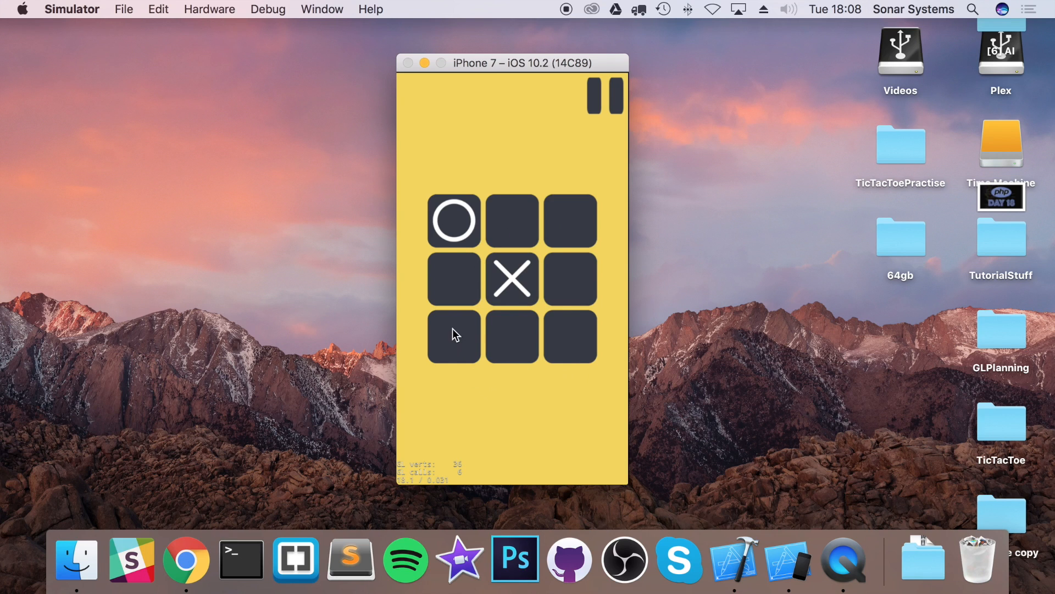